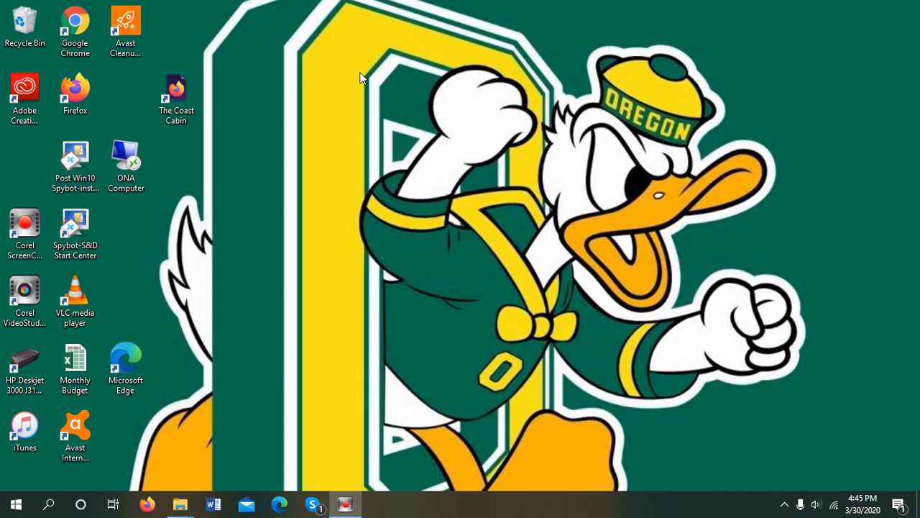
{"action": "mouse_move", "coordinate": [230, 98]}
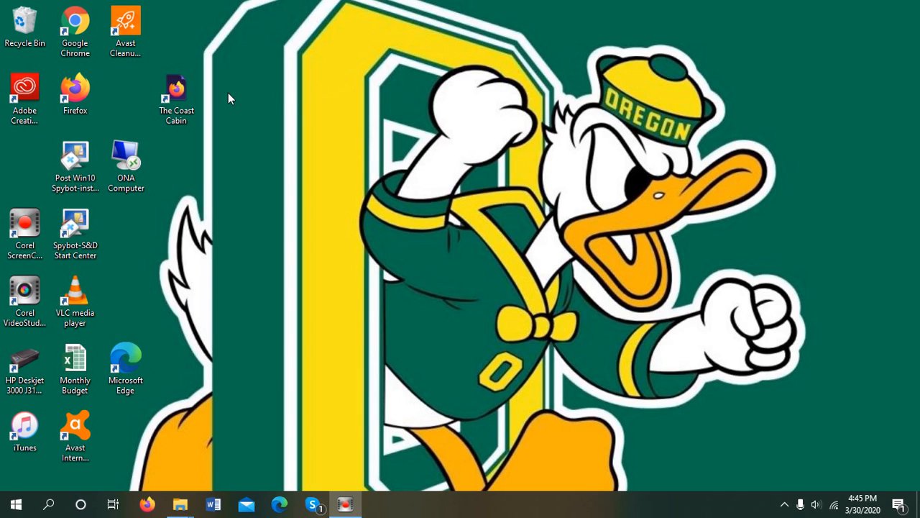
Step: Launch The Coast Cabin desktop shortcut in Firefox to reach Google sign-in
{"action": "left_click", "coordinate": [176, 94]}
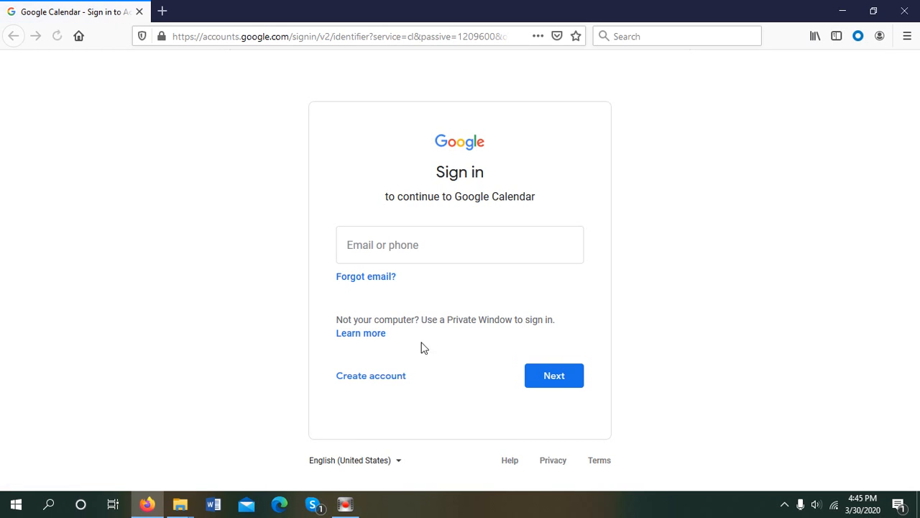
{"action": "left_click", "coordinate": [460, 244]}
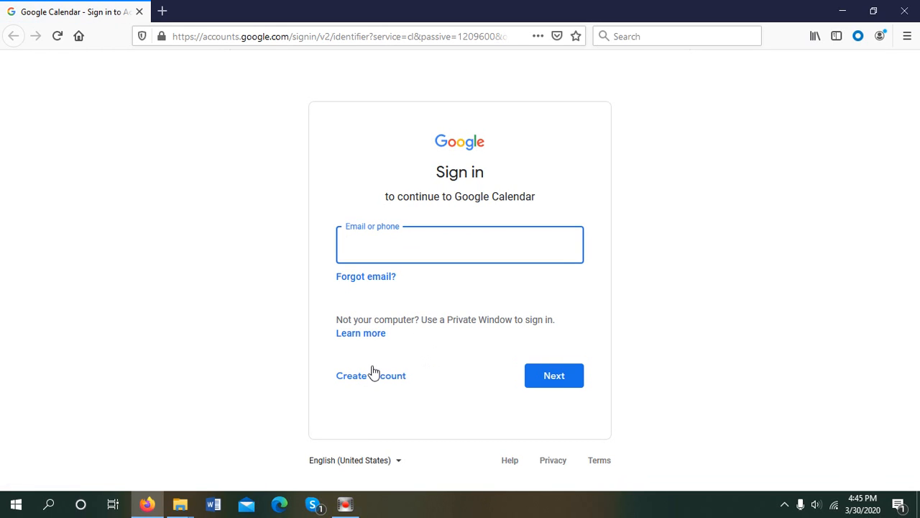
{"action": "left_click", "coordinate": [459, 244]}
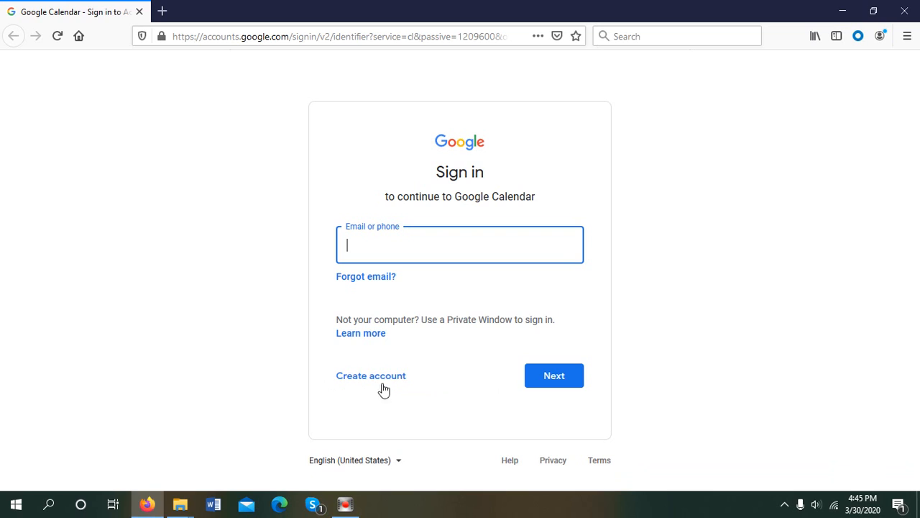
{"action": "mouse_move", "coordinate": [412, 248]}
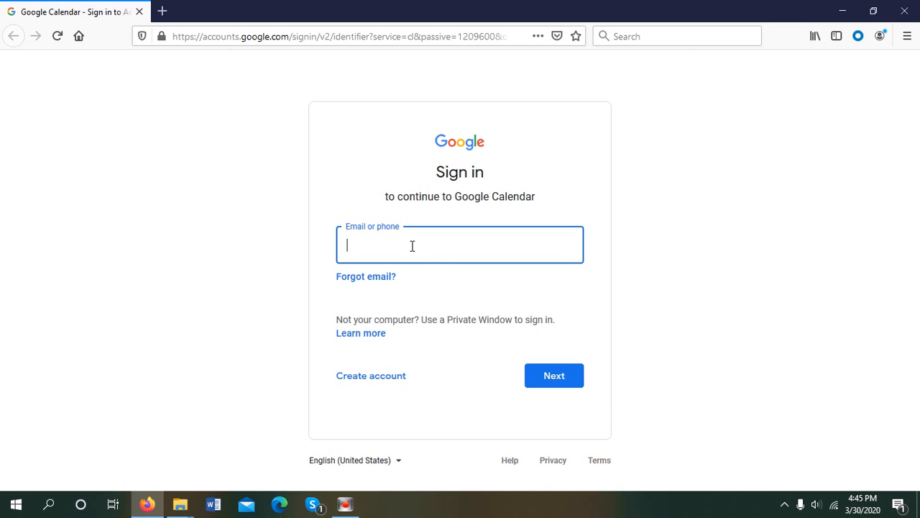
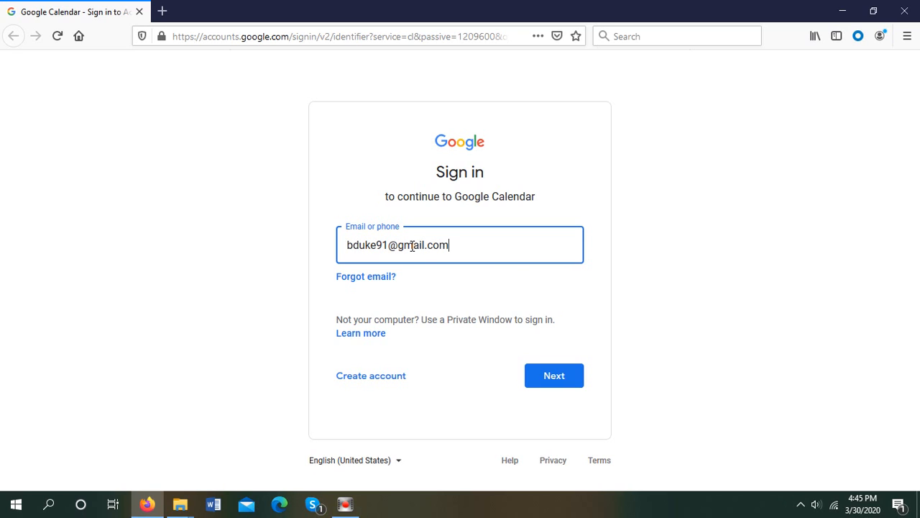
{"action": "left_click", "coordinate": [554, 376]}
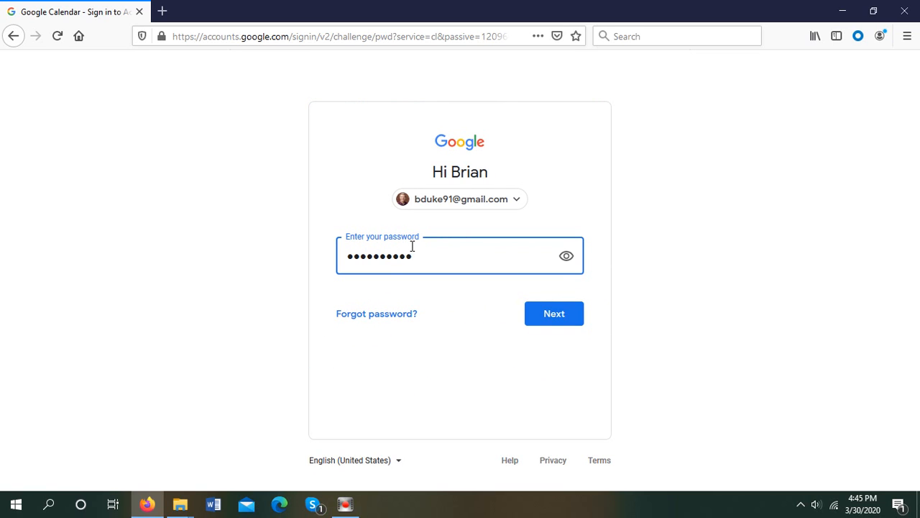
{"action": "left_click", "coordinate": [554, 312]}
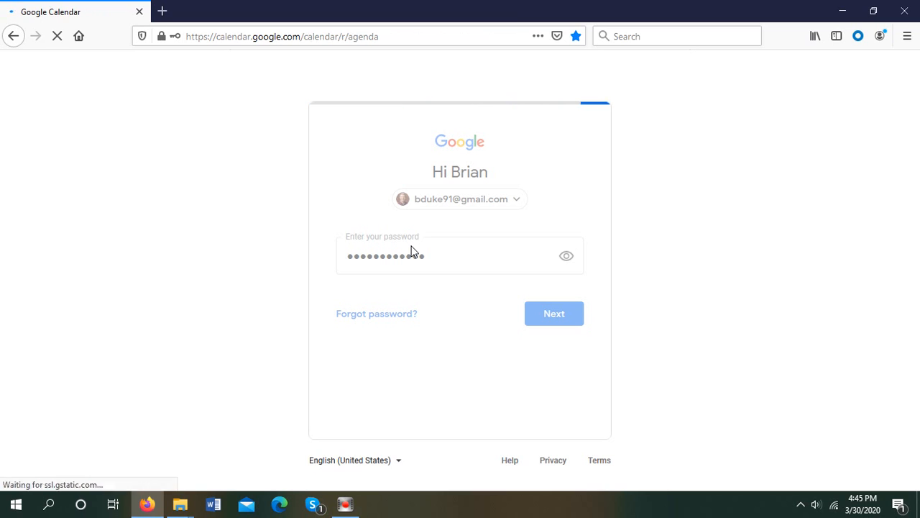
{"action": "left_click", "coordinate": [554, 313]}
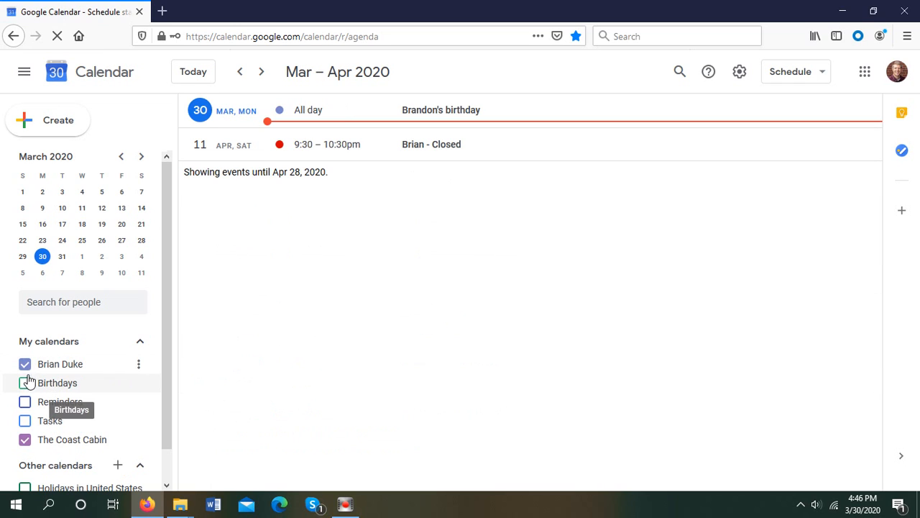
{"action": "left_click", "coordinate": [24, 382]}
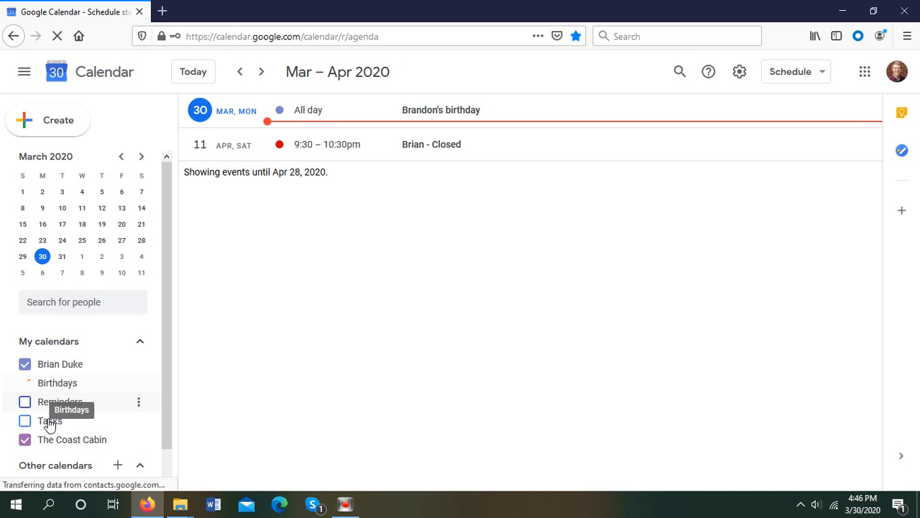
{"action": "left_click", "coordinate": [24, 383]}
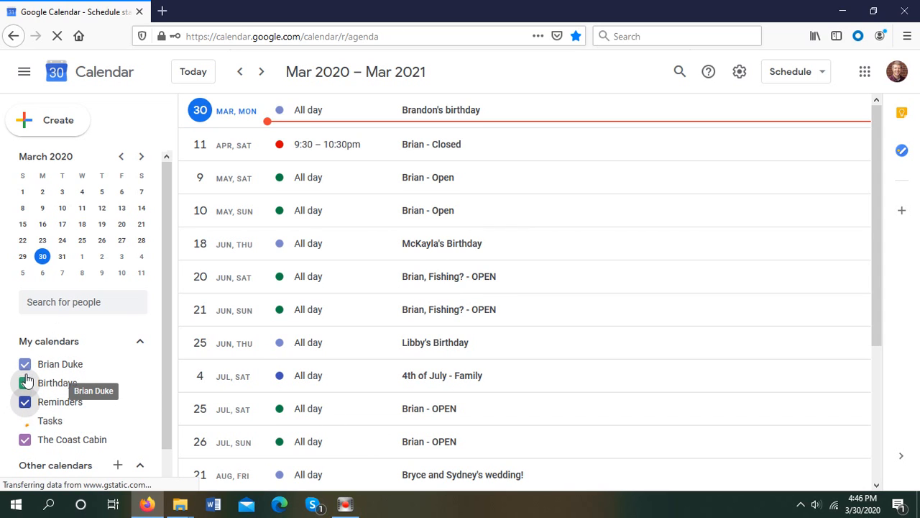
{"action": "left_click", "coordinate": [25, 364]}
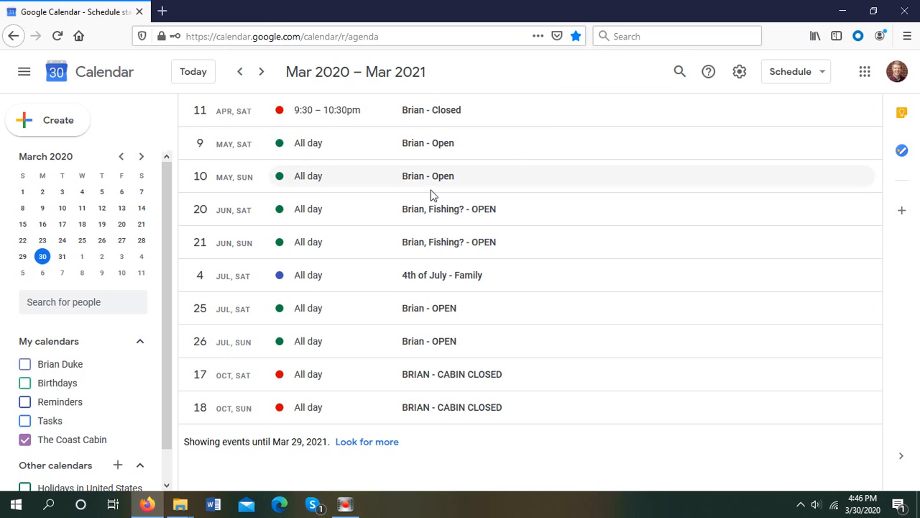
{"action": "mouse_move", "coordinate": [318, 279]}
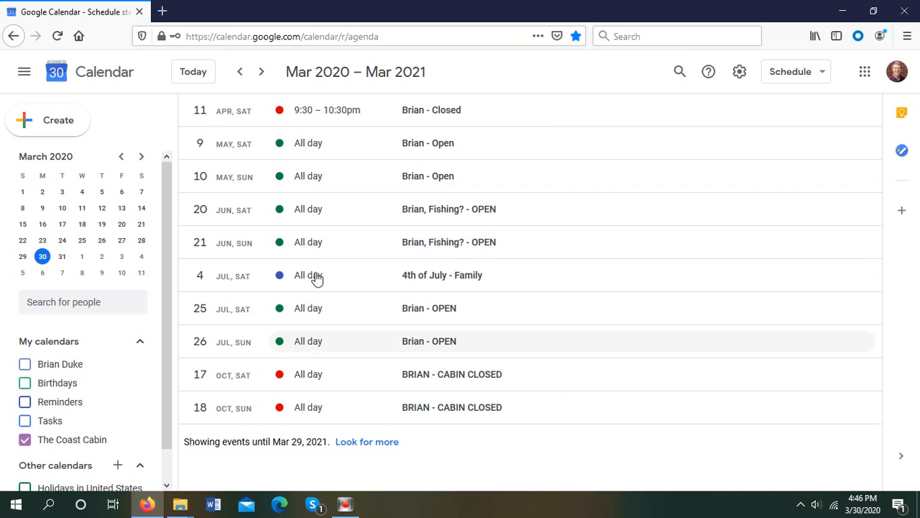
{"action": "mouse_move", "coordinate": [674, 120]}
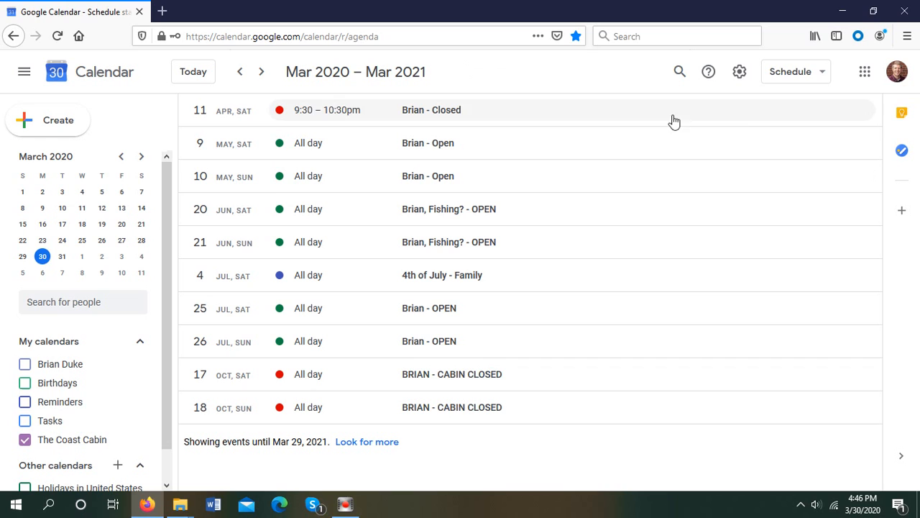
Step: Switch the calendar display to month view
{"action": "left_click", "coordinate": [791, 71]}
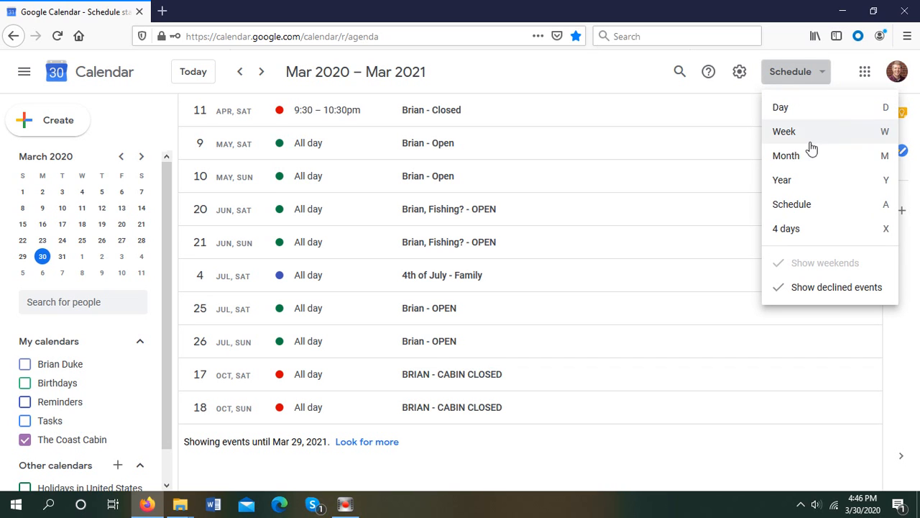
{"action": "left_click", "coordinate": [786, 155]}
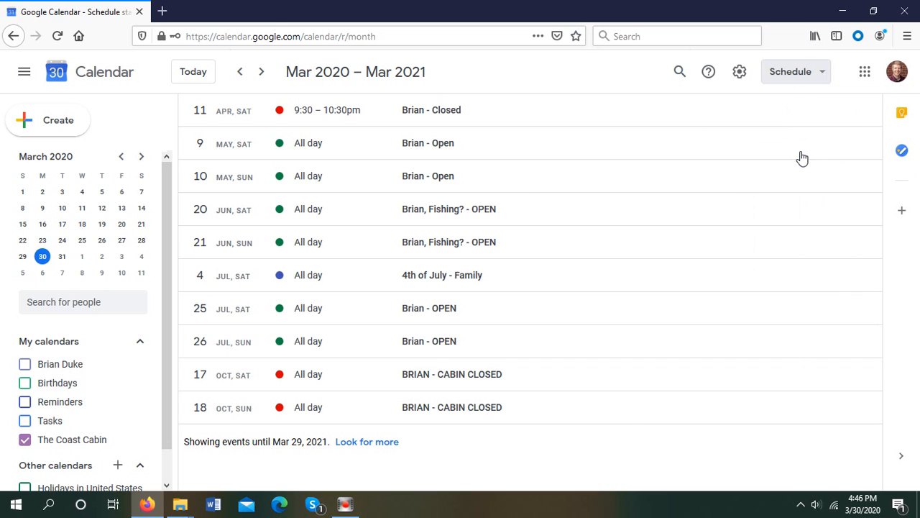
{"action": "left_click", "coordinate": [795, 71]}
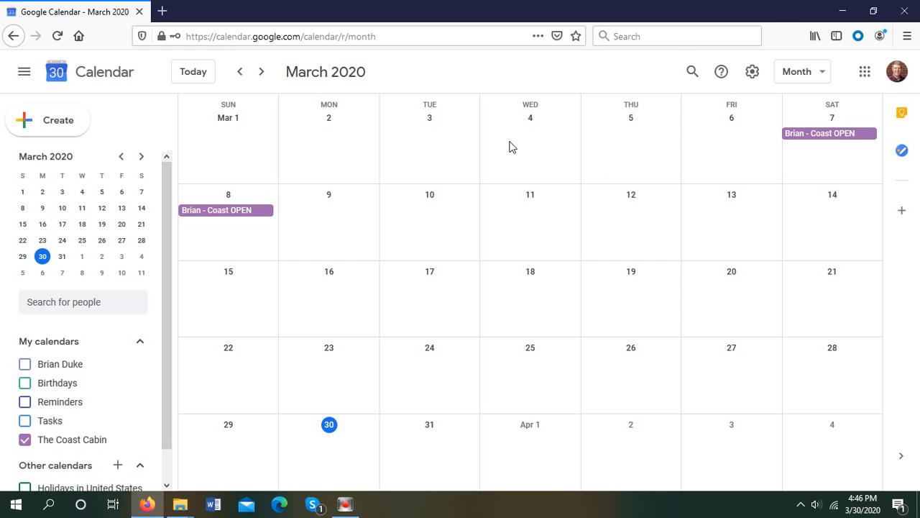
{"action": "mouse_move", "coordinate": [340, 114]}
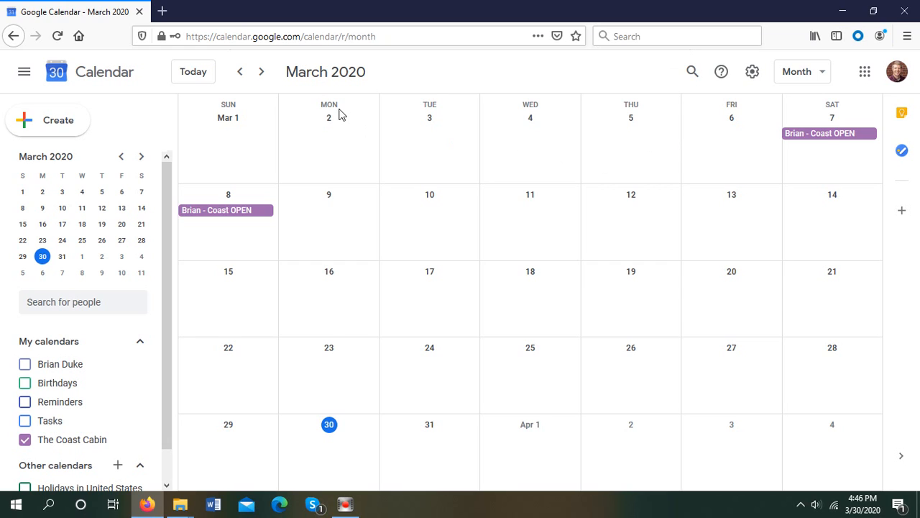
{"action": "mouse_move", "coordinate": [549, 166]}
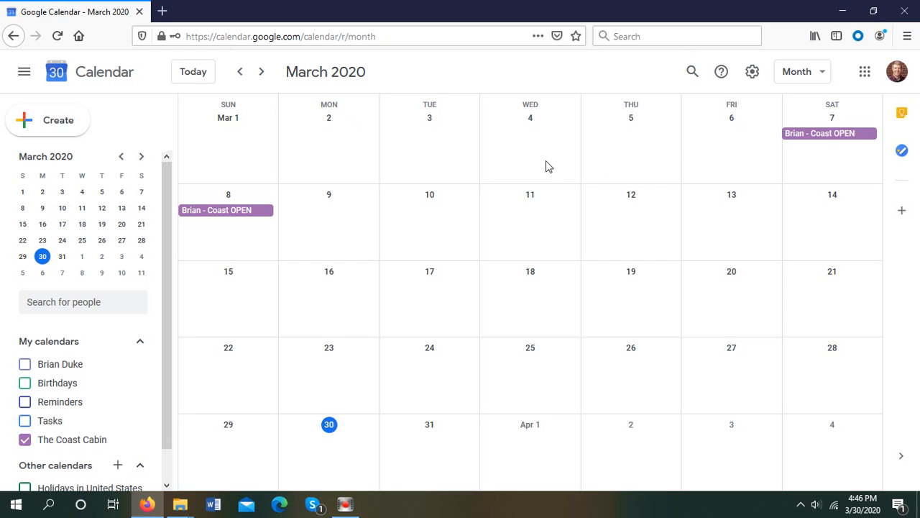
{"action": "mouse_move", "coordinate": [806, 142]}
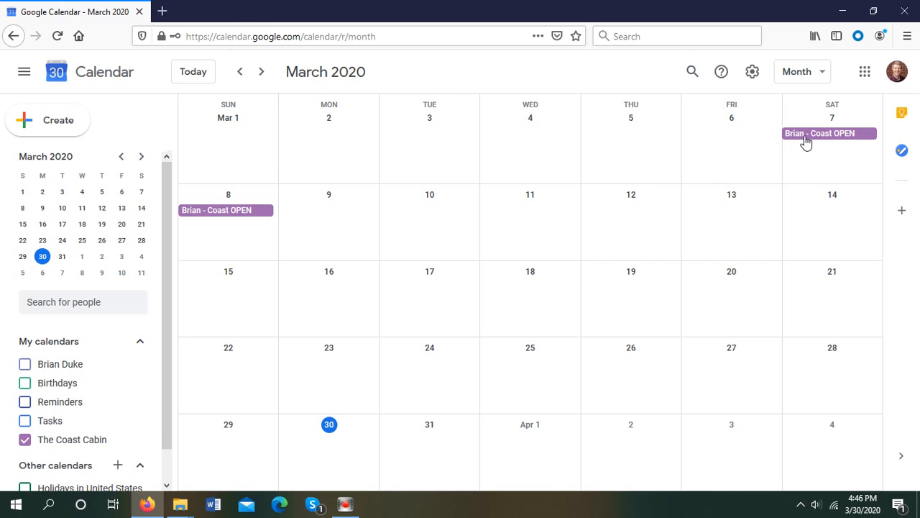
{"action": "mouse_move", "coordinate": [828, 142]}
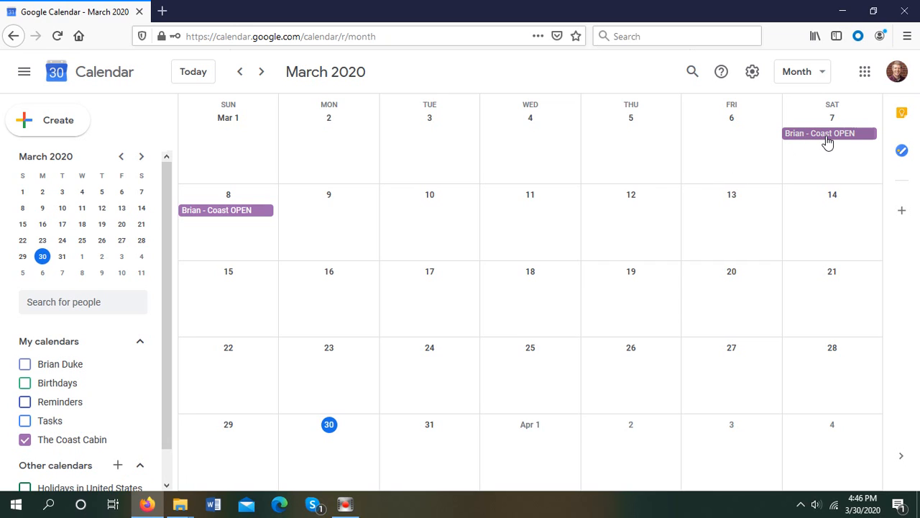
{"action": "mouse_move", "coordinate": [831, 160]}
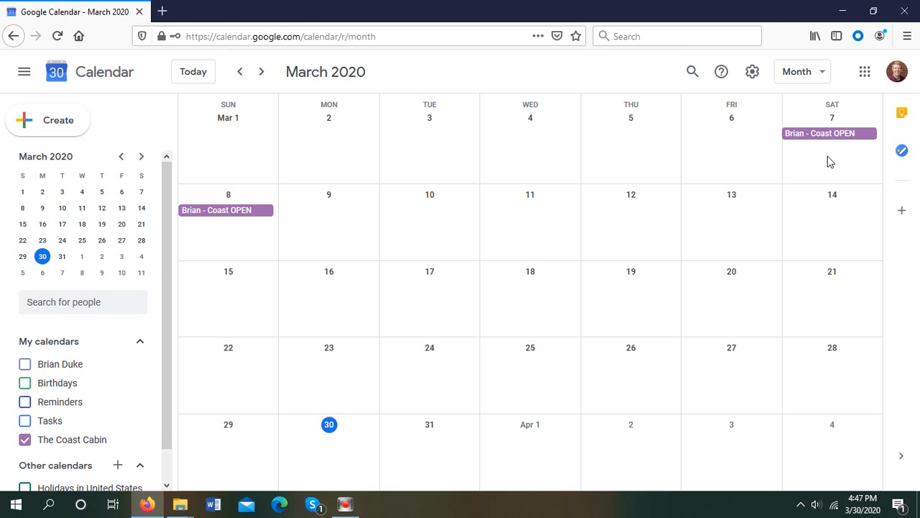
{"action": "mouse_move", "coordinate": [821, 287]}
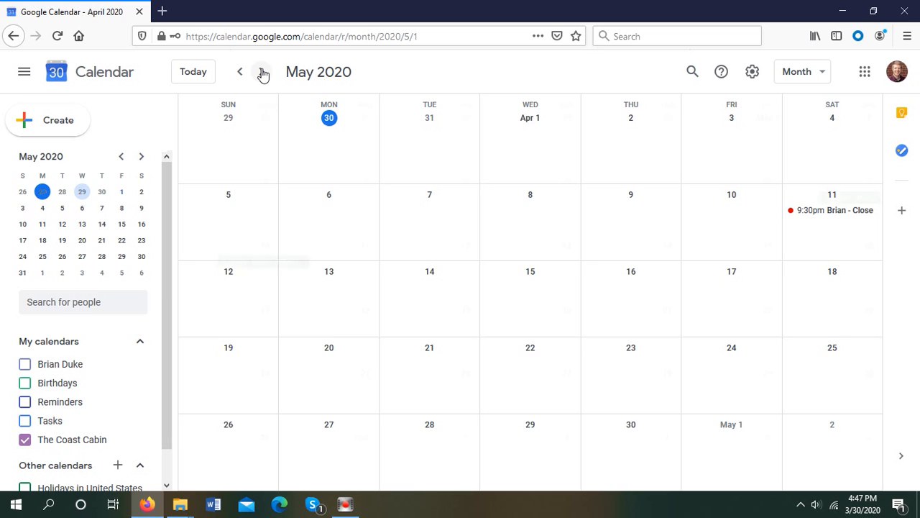
Step: Navigate the month view from March 2020 to April 2020
{"action": "left_click", "coordinate": [239, 72]}
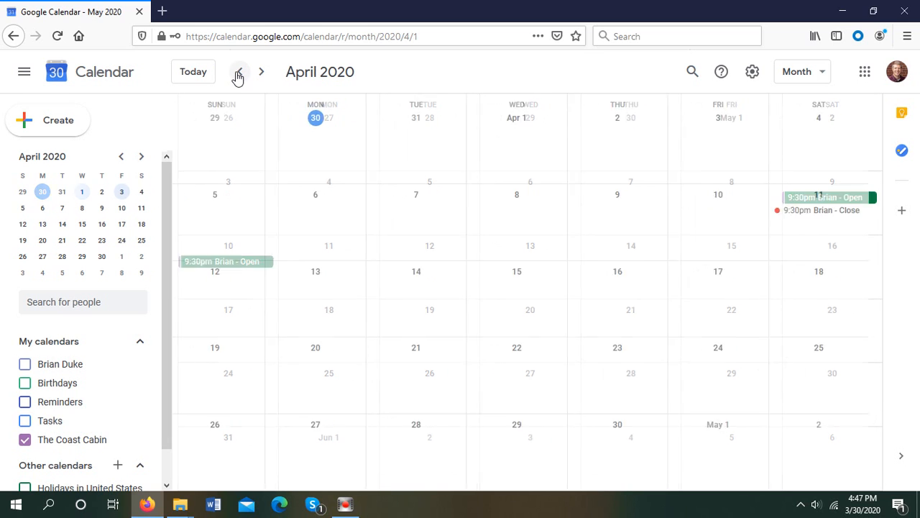
{"action": "left_click", "coordinate": [240, 71]}
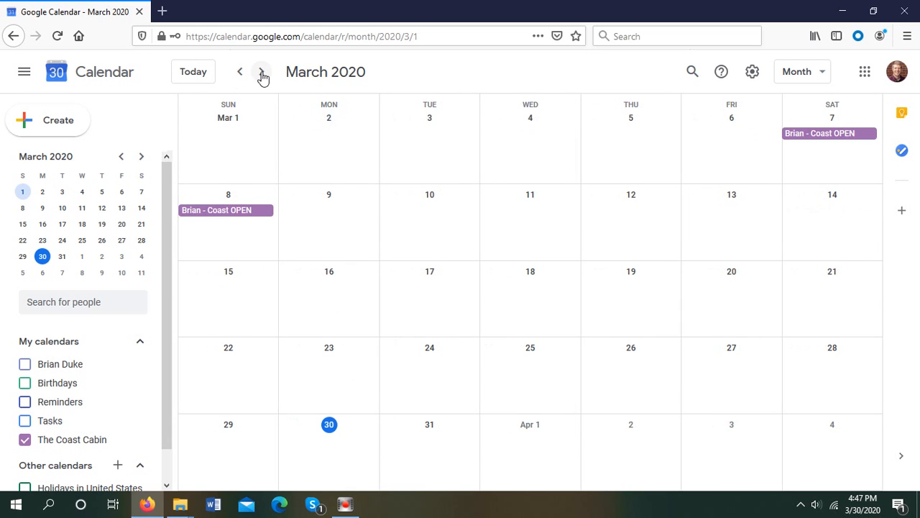
{"action": "mouse_move", "coordinate": [262, 71]}
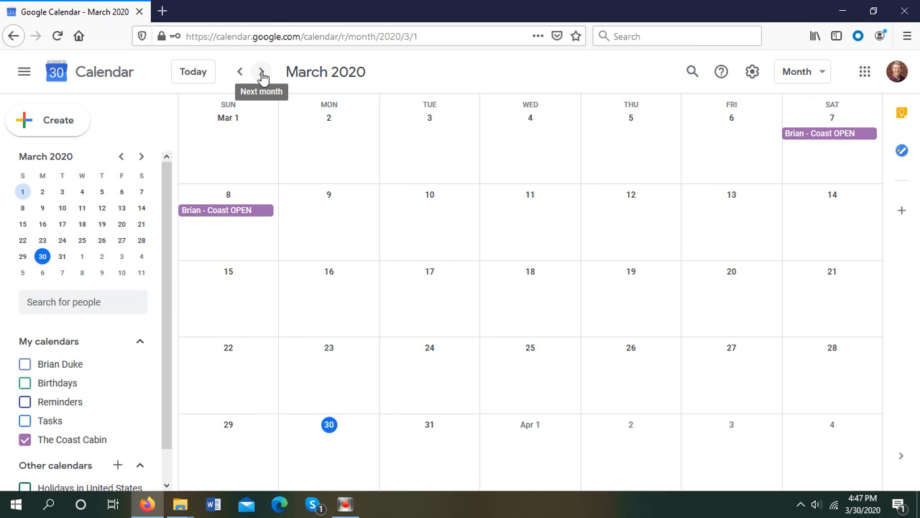
{"action": "left_click", "coordinate": [261, 71]}
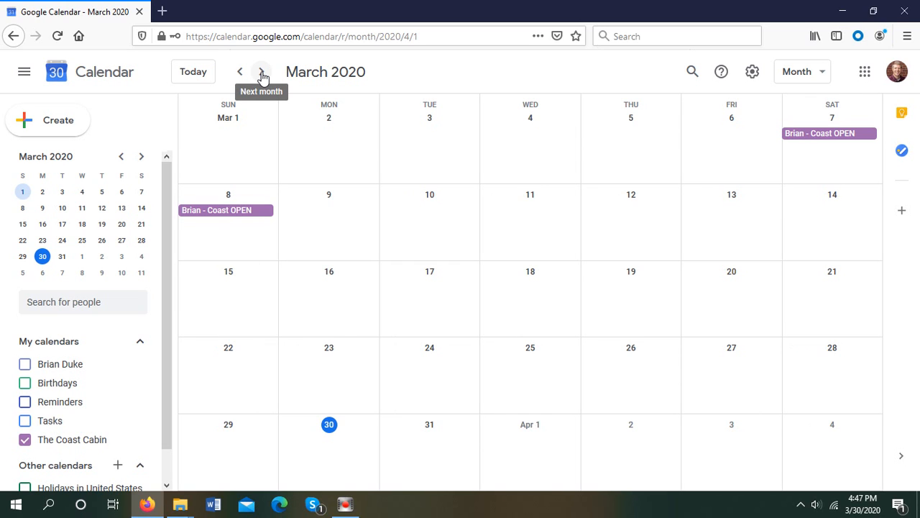
{"action": "left_click", "coordinate": [261, 71]}
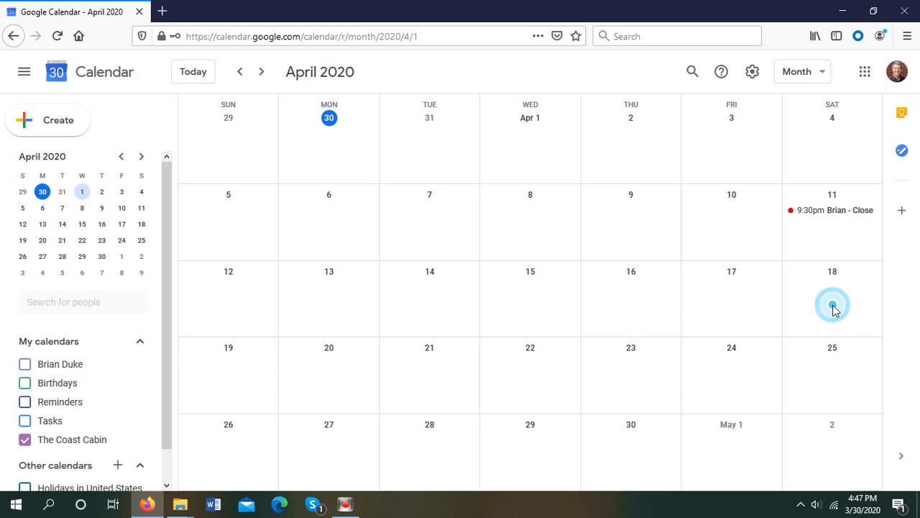
Step: Start a new event on Saturday, April 18 and focus its title field
{"action": "left_click", "coordinate": [832, 302]}
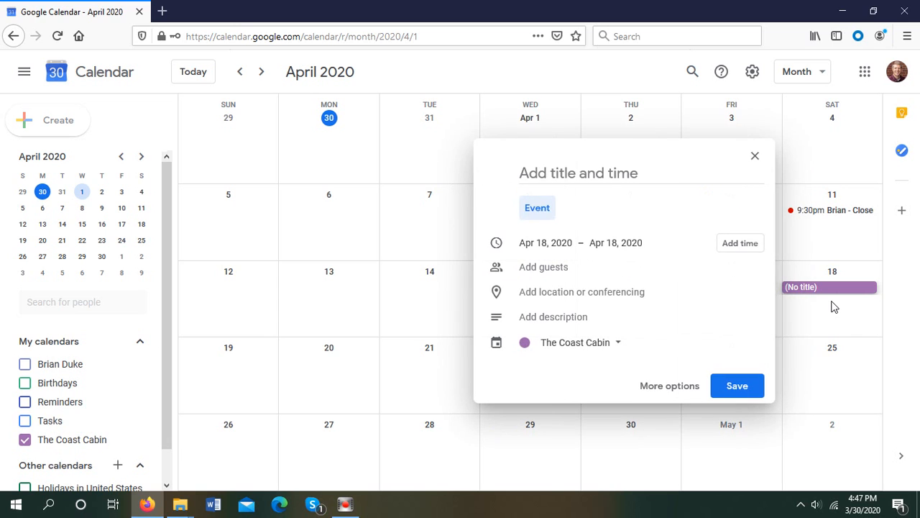
{"action": "left_click", "coordinate": [578, 173]}
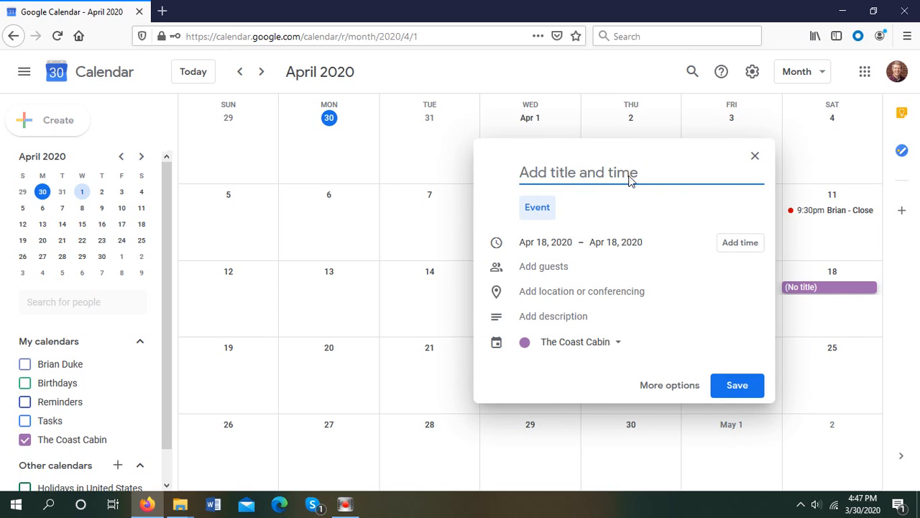
{"action": "left_click", "coordinate": [755, 155]}
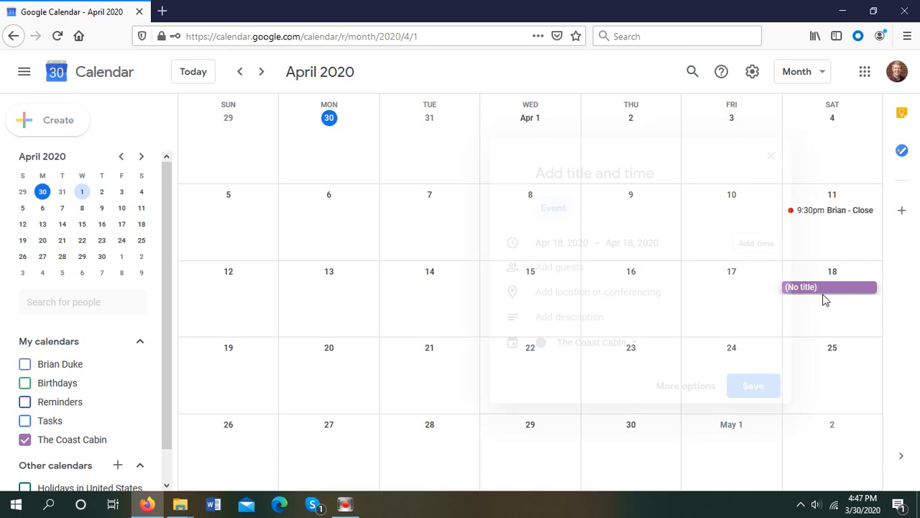
Step: Type the title 'BRIAN - CABIN', trying OPEN, CLOSED and FAMILY endings
{"action": "type", "text": "BRIAN"}
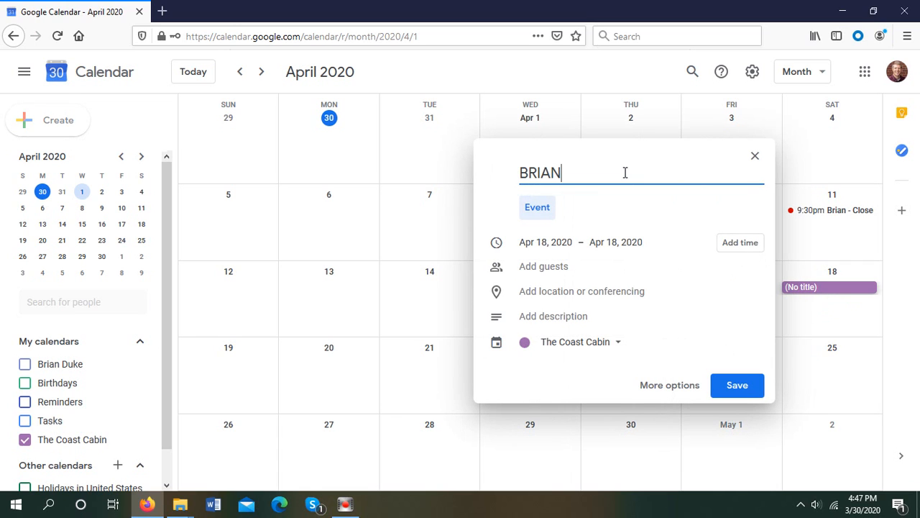
{"action": "type", "text": "-"}
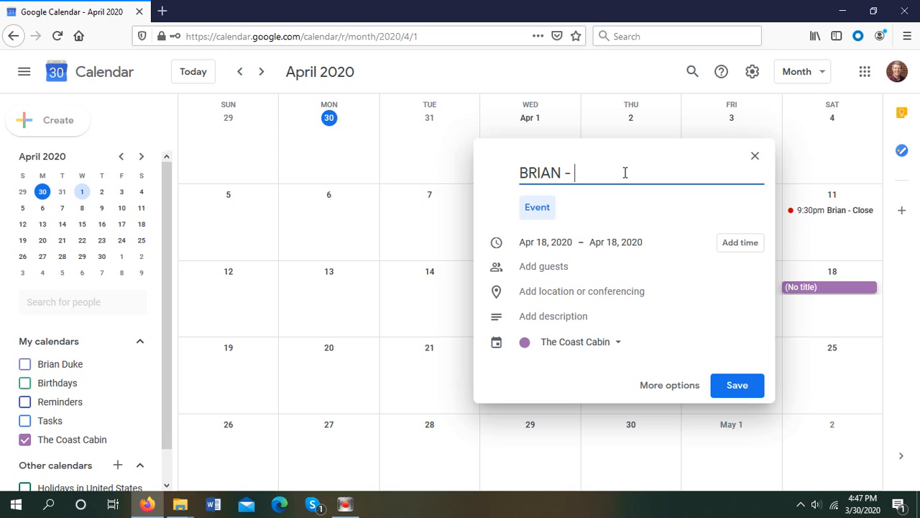
{"action": "type", "text": "CABIN"}
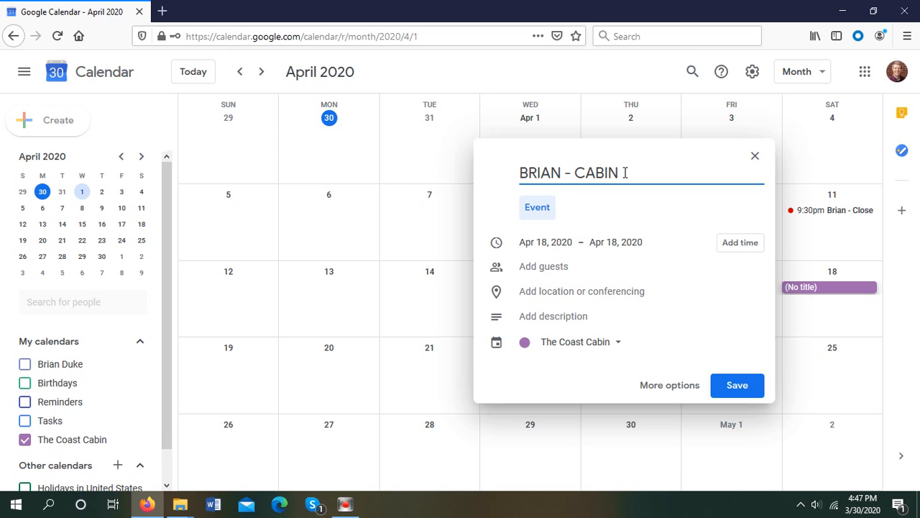
{"action": "type", "text": "OPEN"}
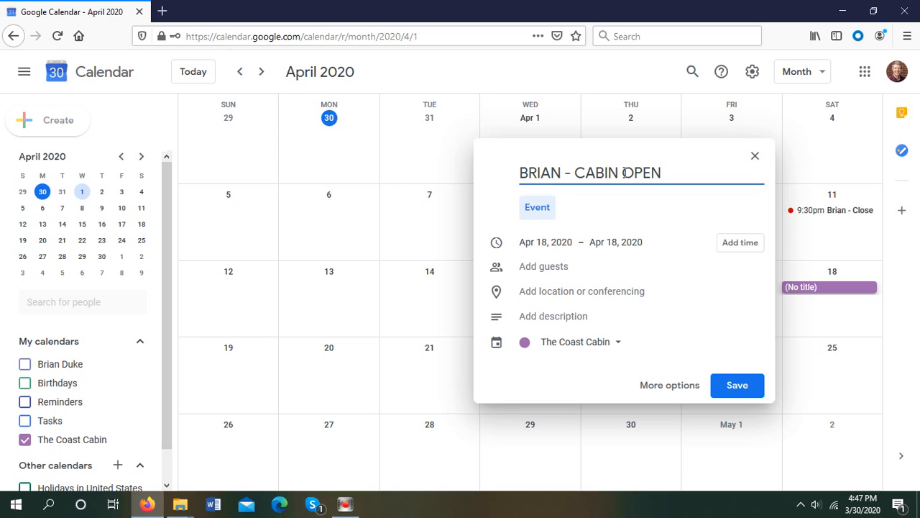
{"action": "type", "text": "CLOSE"}
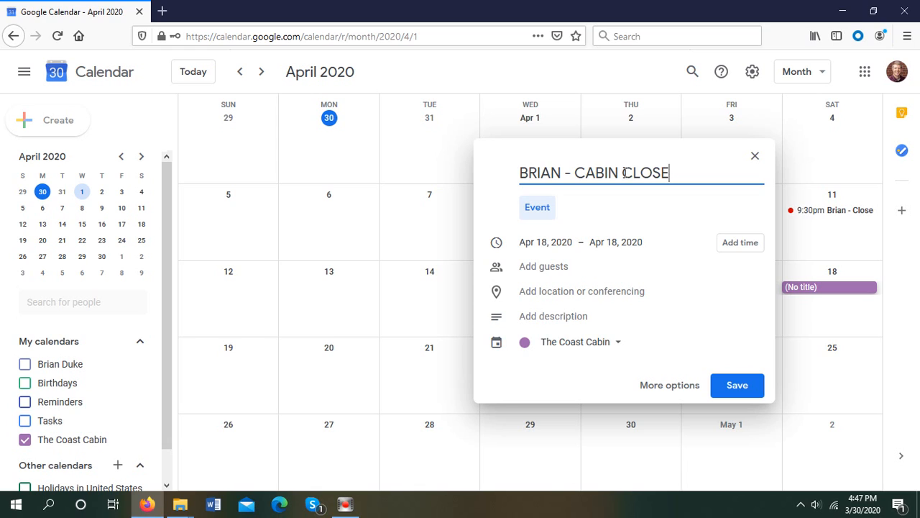
{"action": "key", "text": "BackSpace"}
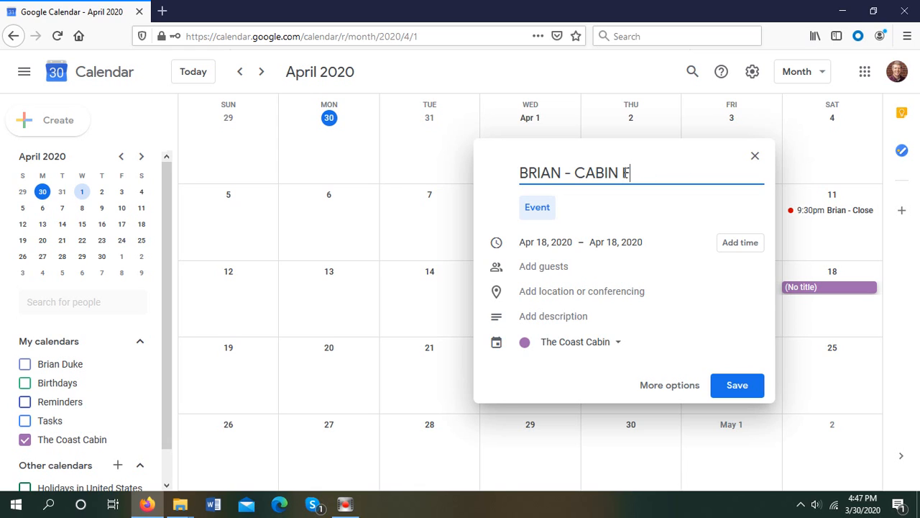
{"action": "type", "text": "FAMIL"}
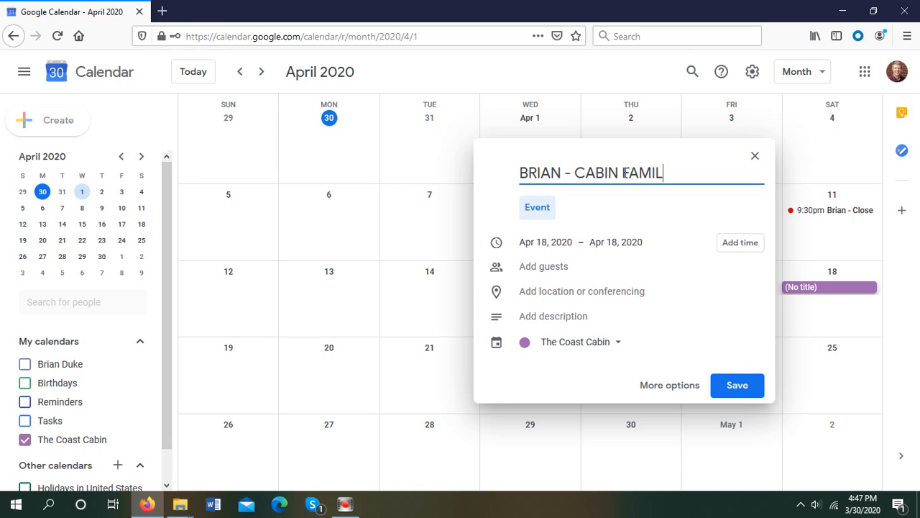
{"action": "type", "text": "OP"}
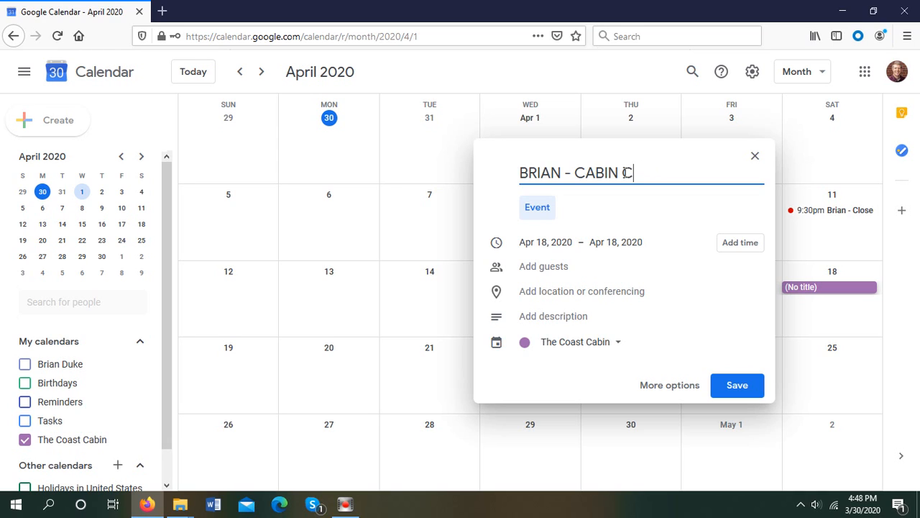
{"action": "type", "text": "LOSED"}
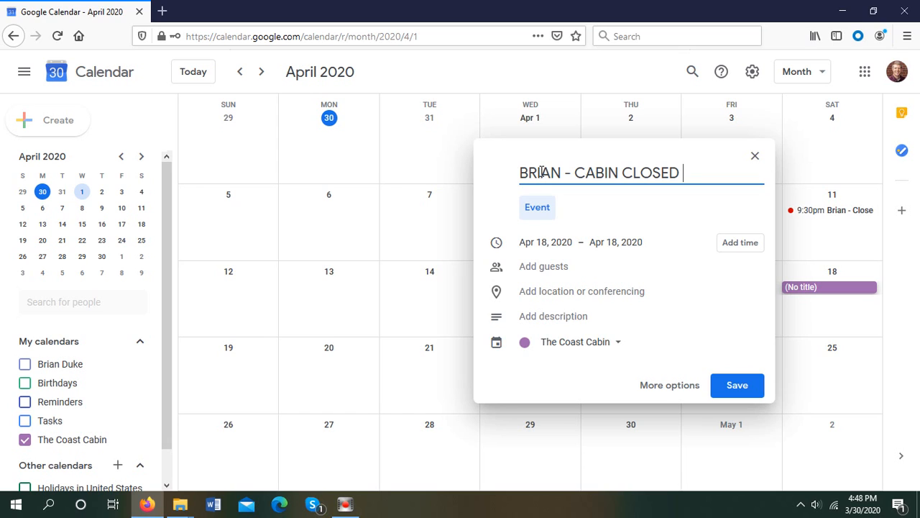
{"action": "key", "text": "Backspace"}
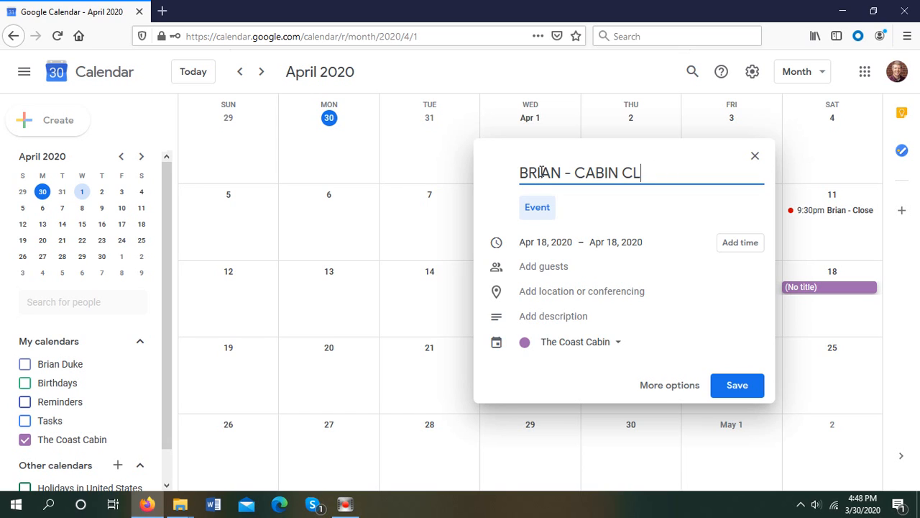
Step: Try FAMILY as the title ending, then replace it with OPEN
{"action": "type", "text": "FAMILY"}
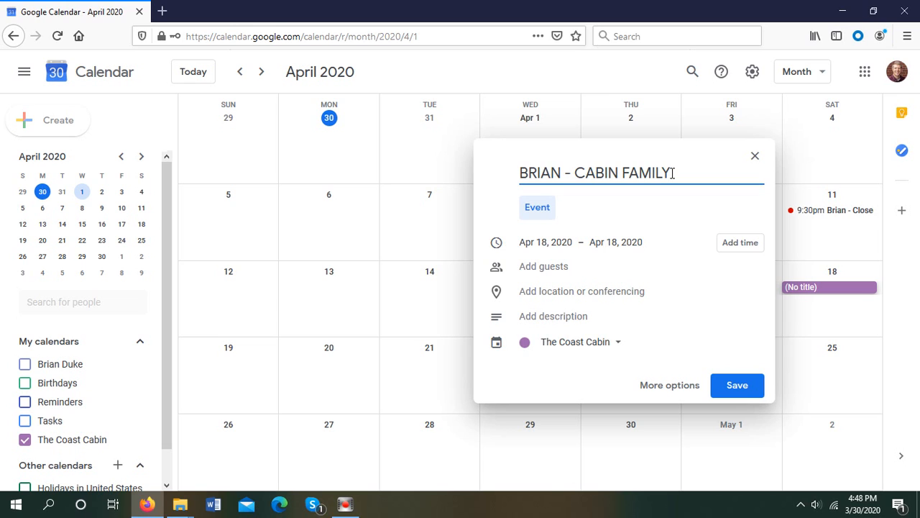
{"action": "key", "text": "Backspace"}
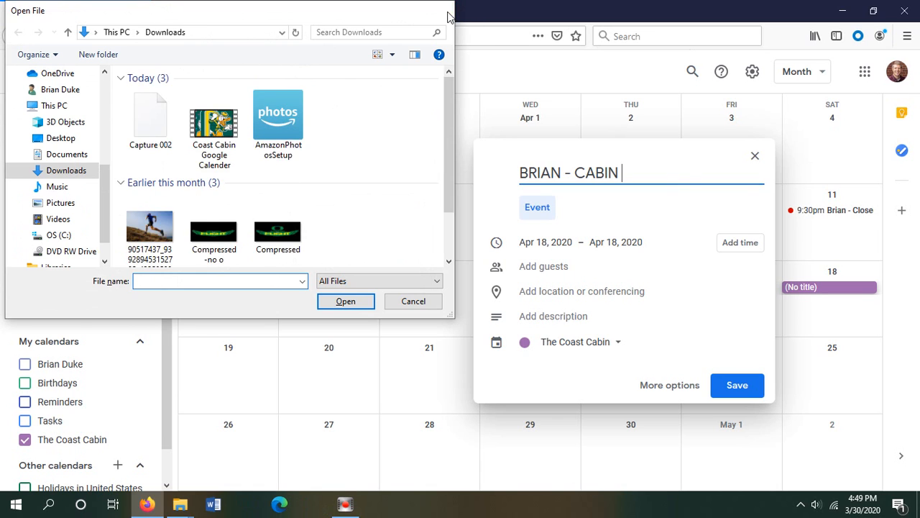
{"action": "type", "text": "OPEN"}
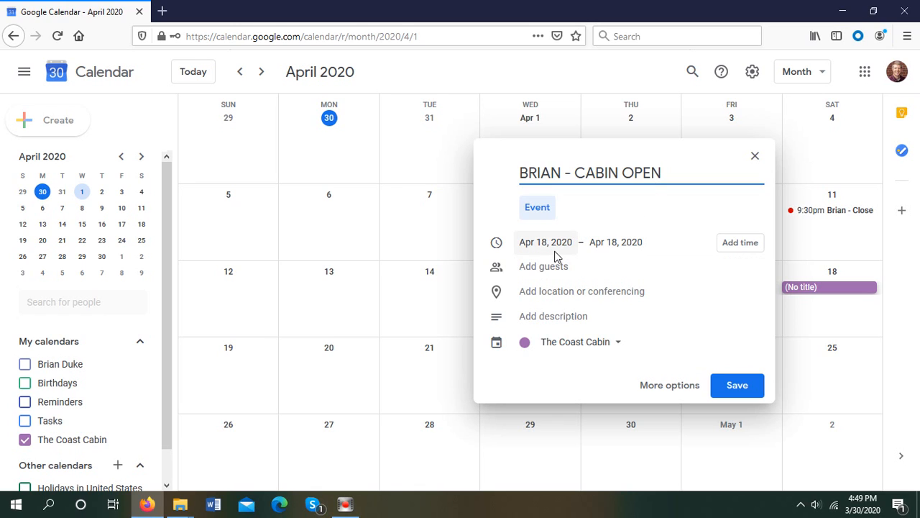
Step: Set the BRIAN - CABIN OPEN event's dates to April 18 through April 19, 2020
{"action": "left_click", "coordinate": [545, 241]}
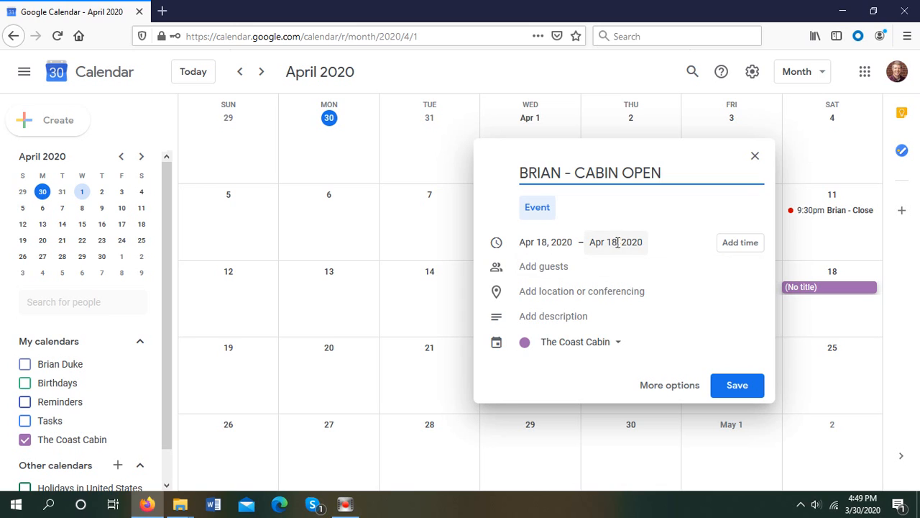
{"action": "left_click", "coordinate": [616, 241]}
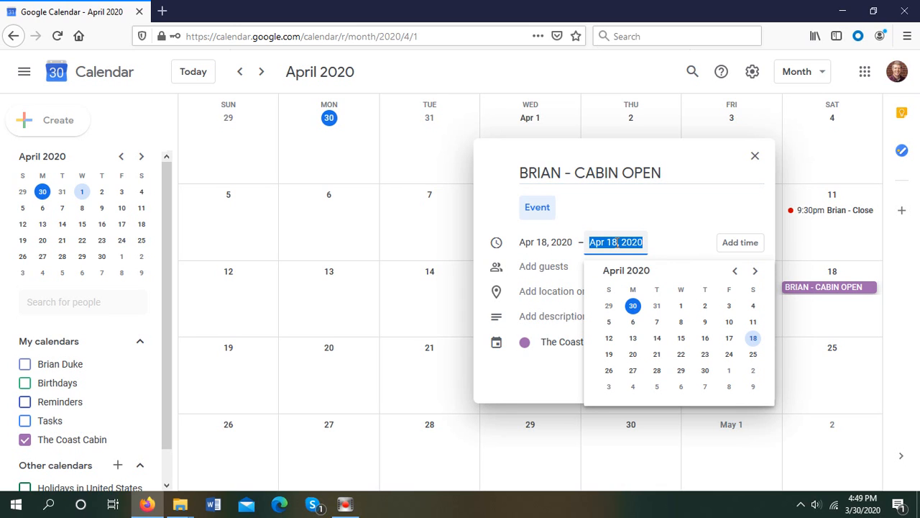
{"action": "mouse_move", "coordinate": [690, 346]}
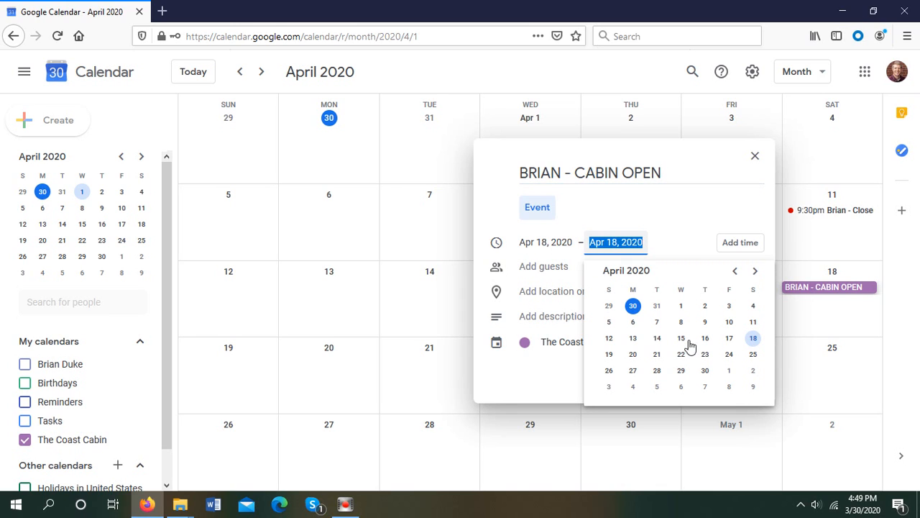
{"action": "mouse_move", "coordinate": [609, 358]}
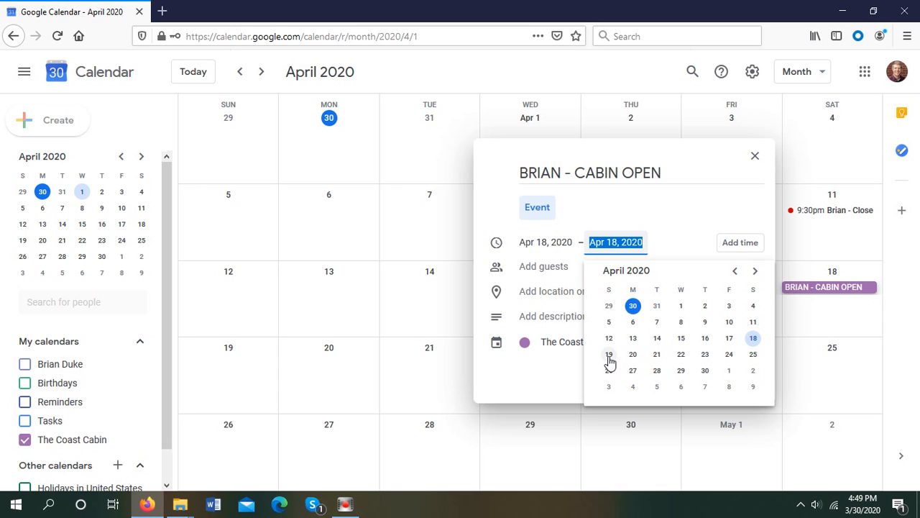
{"action": "left_click", "coordinate": [609, 354]}
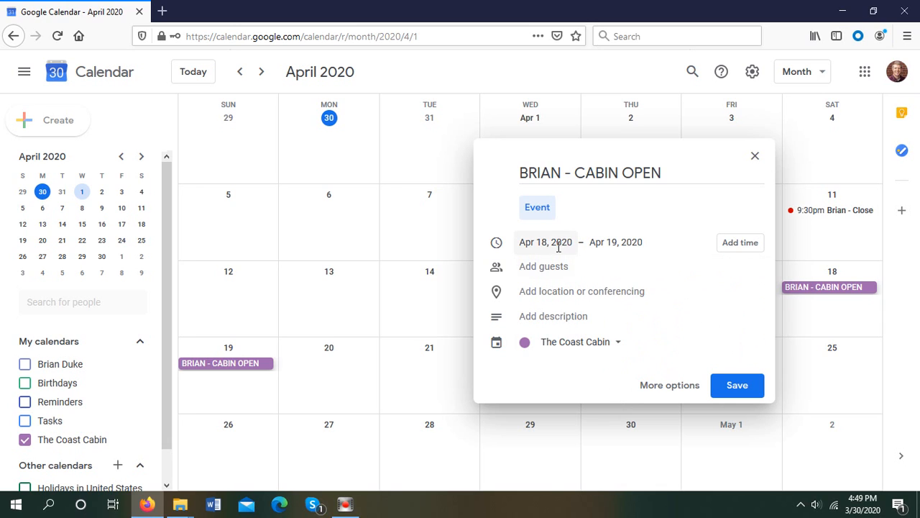
{"action": "left_click", "coordinate": [616, 242]}
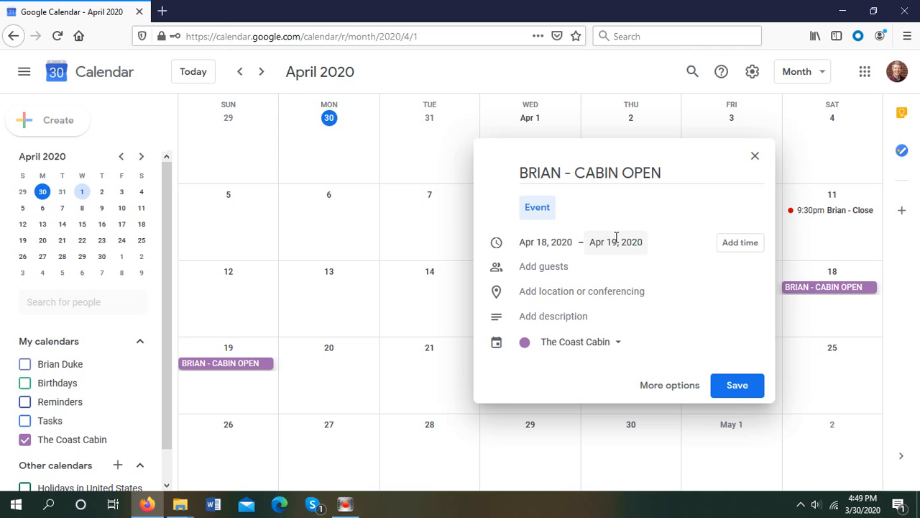
{"action": "mouse_move", "coordinate": [677, 254]}
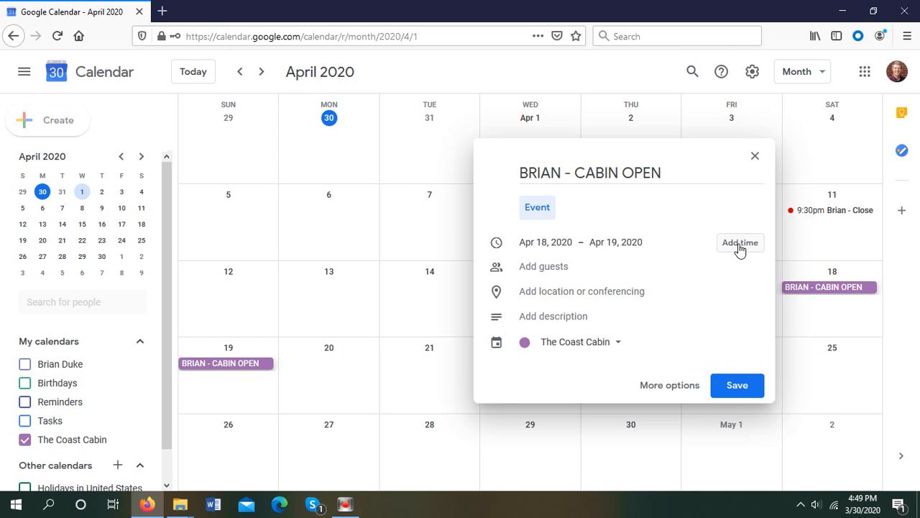
{"action": "mouse_move", "coordinate": [572, 322]}
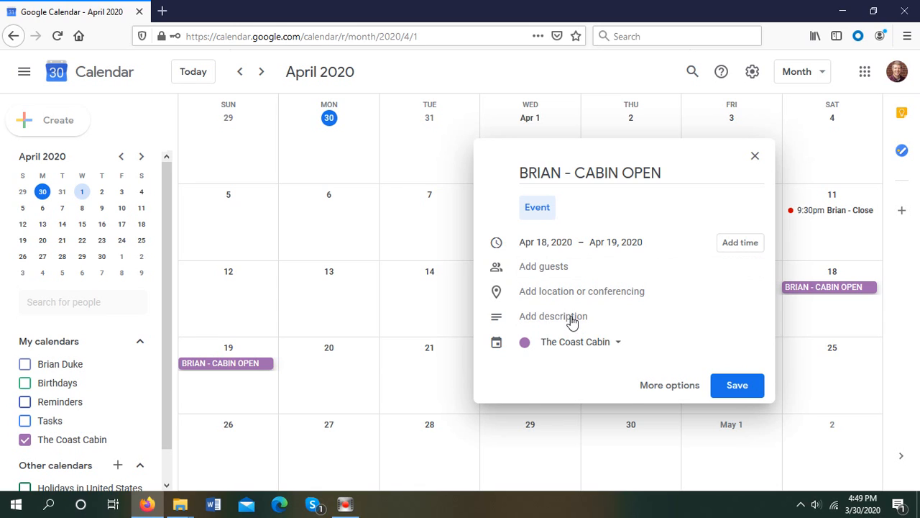
Step: Add the description 'LETS GO FISHING!' to the event
{"action": "left_click", "coordinate": [553, 316]}
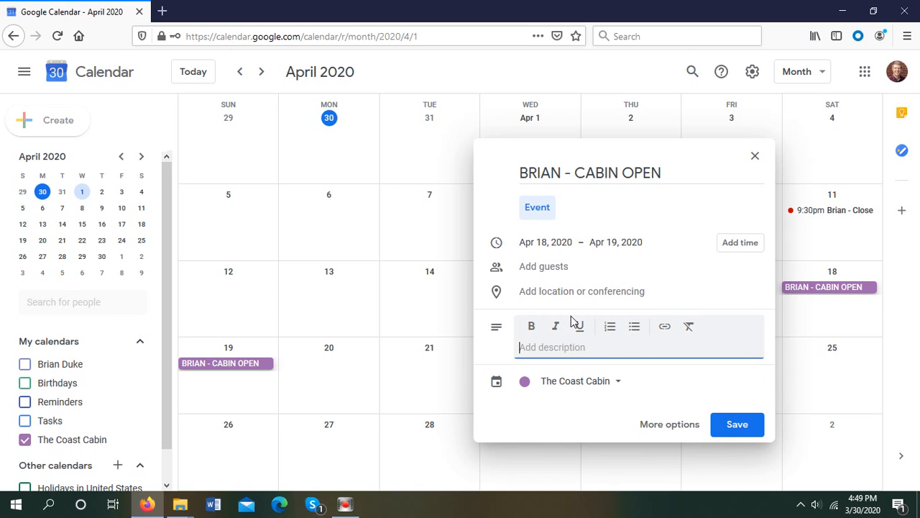
{"action": "type", "text": "LETS"}
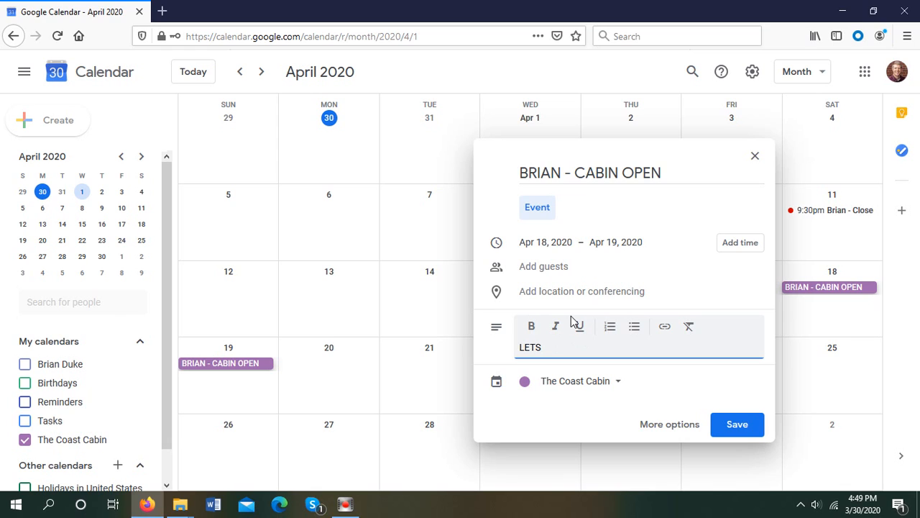
{"action": "type", "text": "GO FISHING"}
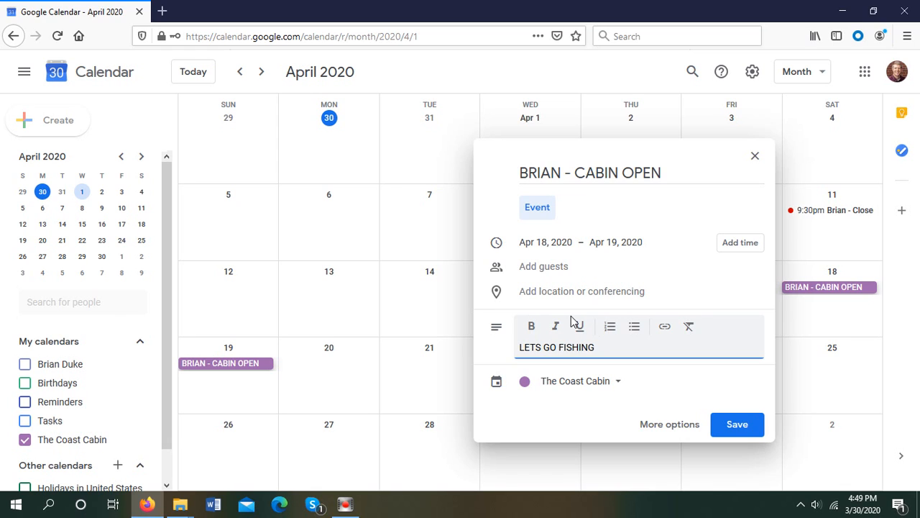
{"action": "type", "text": "!"}
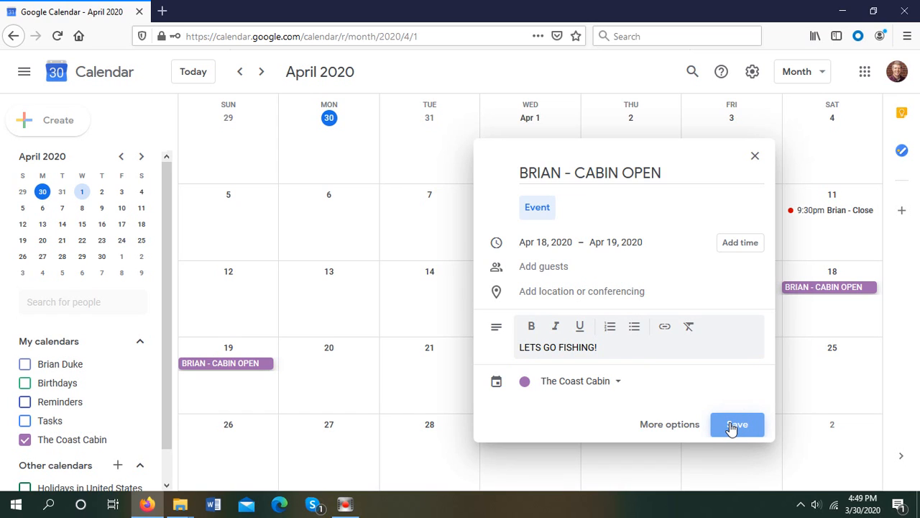
Step: Save the event, then check its details show the fishing description and close them
{"action": "left_click", "coordinate": [736, 424]}
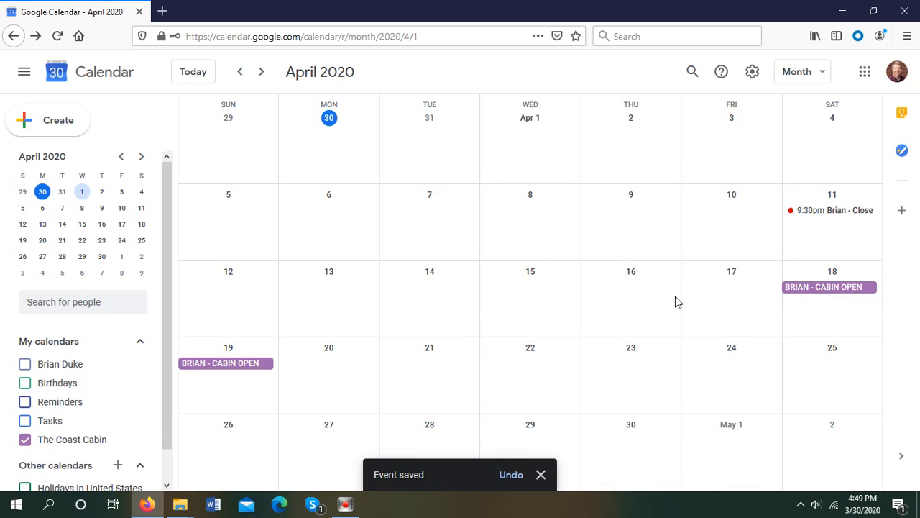
{"action": "left_click", "coordinate": [829, 287]}
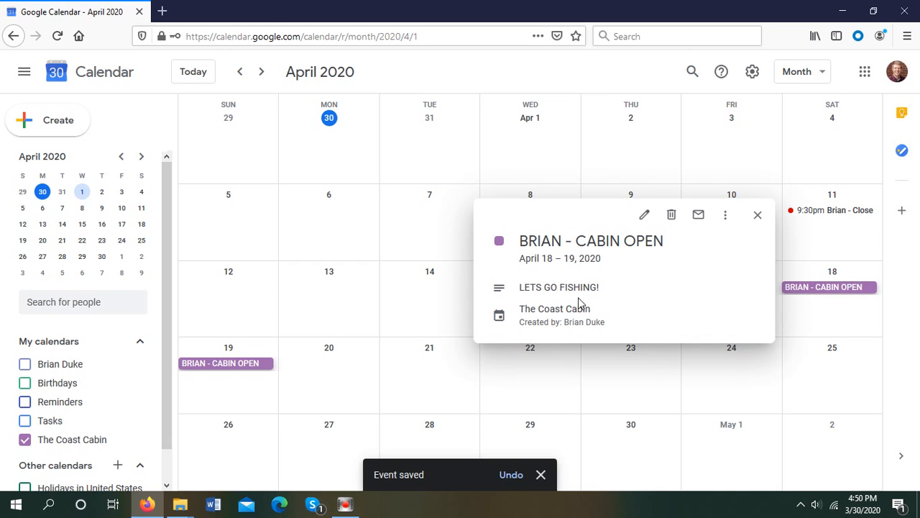
{"action": "mouse_move", "coordinate": [791, 330]}
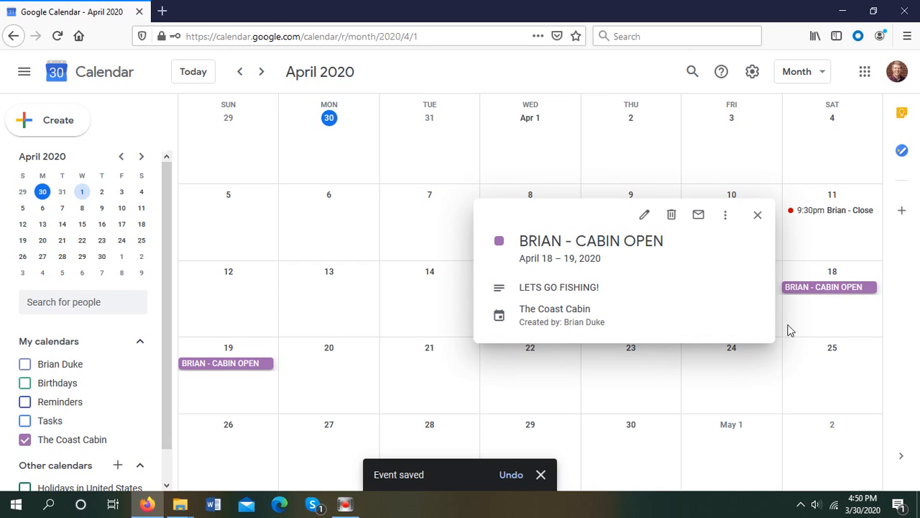
{"action": "left_click", "coordinate": [757, 214]}
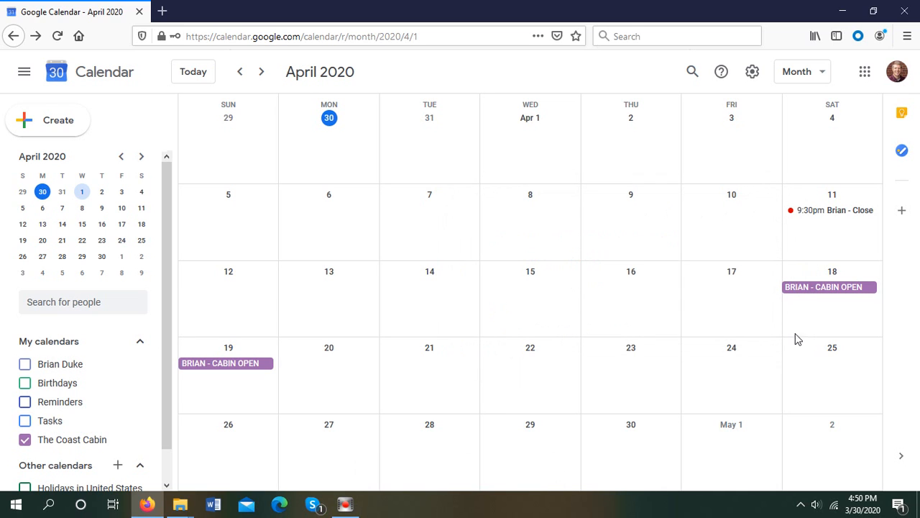
Step: Advance the calendar month by month to July 2020
{"action": "left_click", "coordinate": [261, 72]}
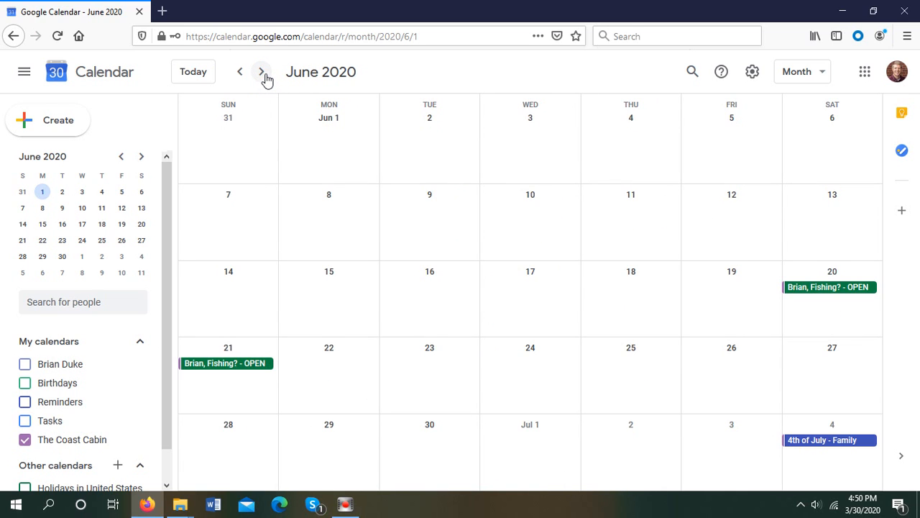
{"action": "left_click", "coordinate": [261, 71]}
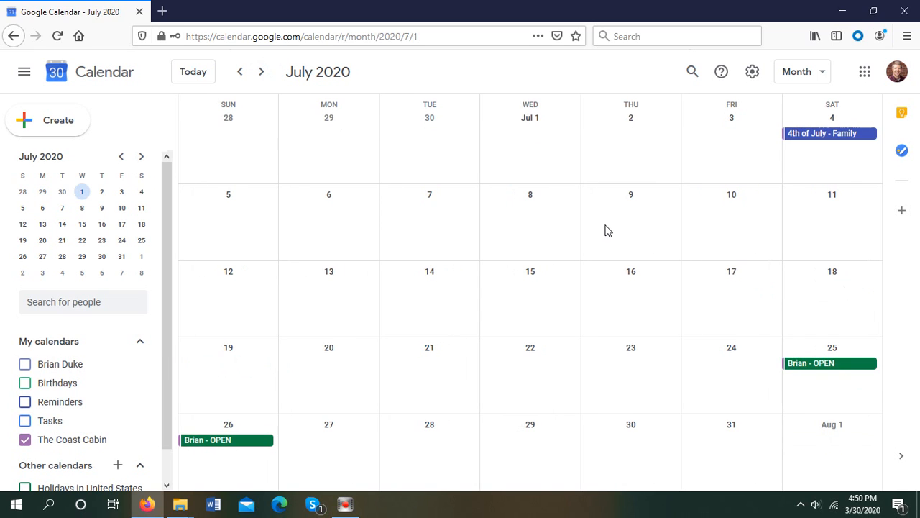
{"action": "mouse_move", "coordinate": [828, 133]}
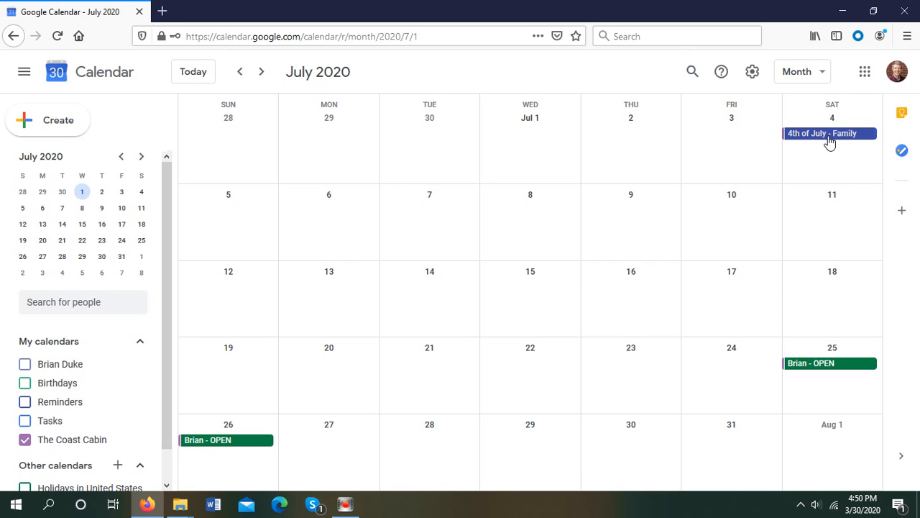
{"action": "mouse_move", "coordinate": [841, 226]}
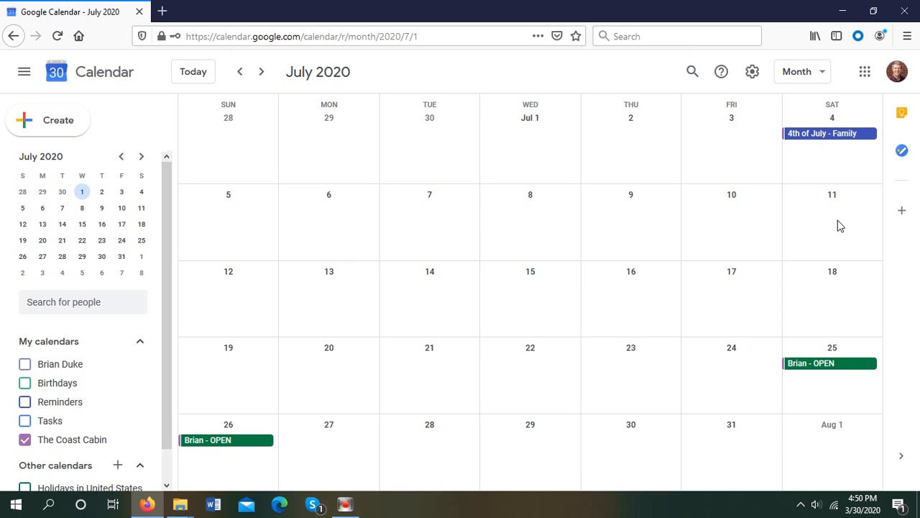
Step: Start a July 11 event titled 'BRIAN - CABIN CLOSED' in the full event editor
{"action": "left_click", "coordinate": [832, 210]}
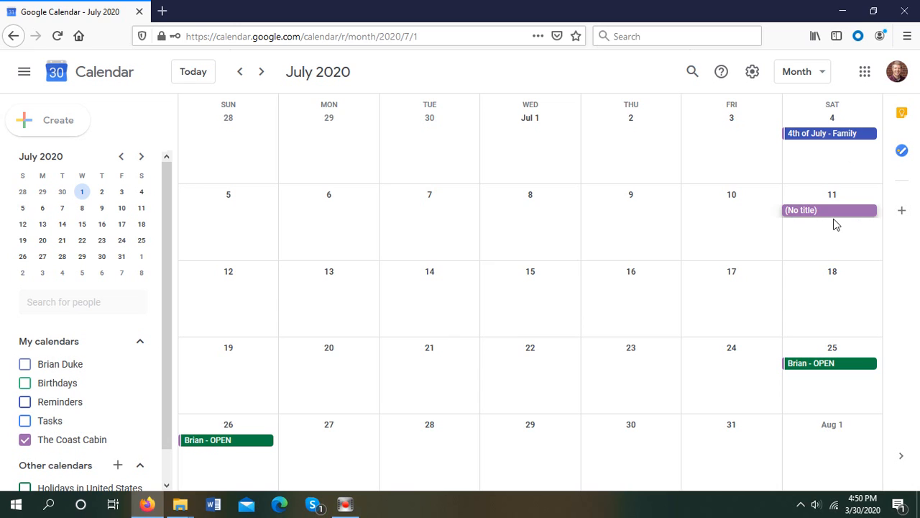
{"action": "left_click", "coordinate": [832, 216]}
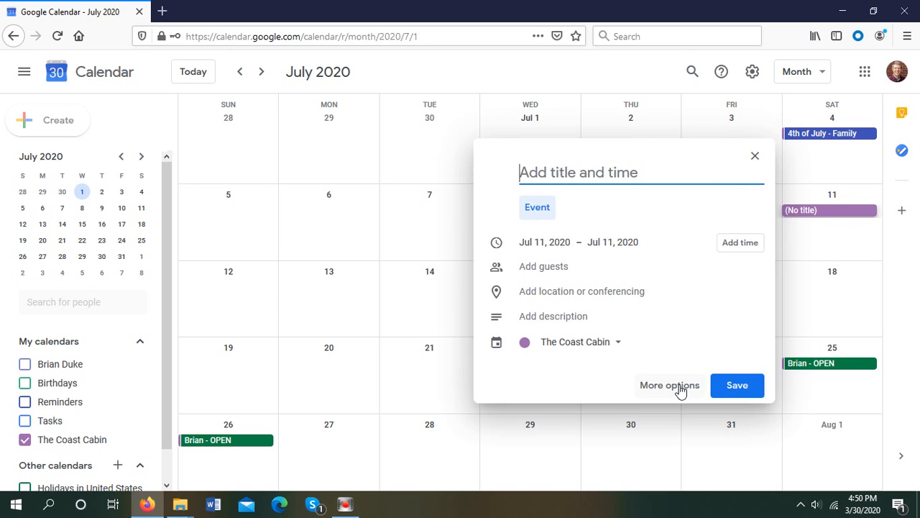
{"action": "left_click", "coordinate": [669, 385]}
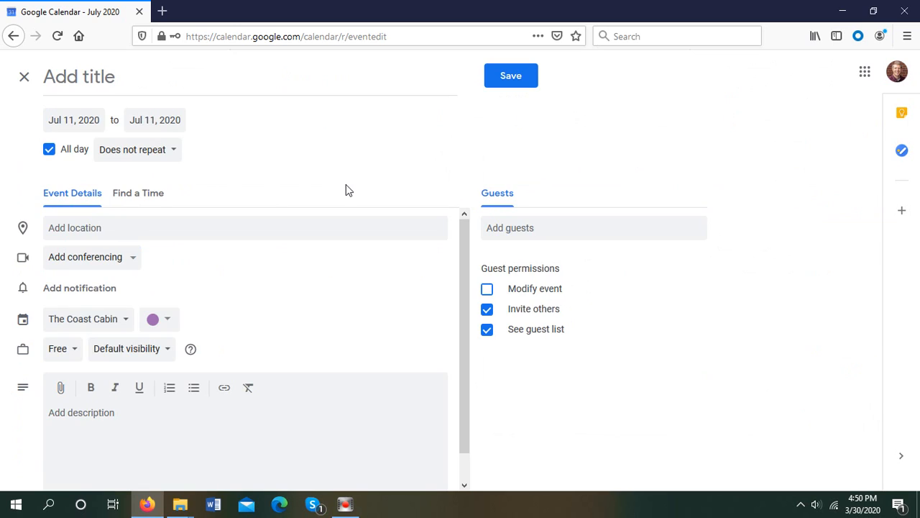
{"action": "type", "text": "BRIAN - CABIN"}
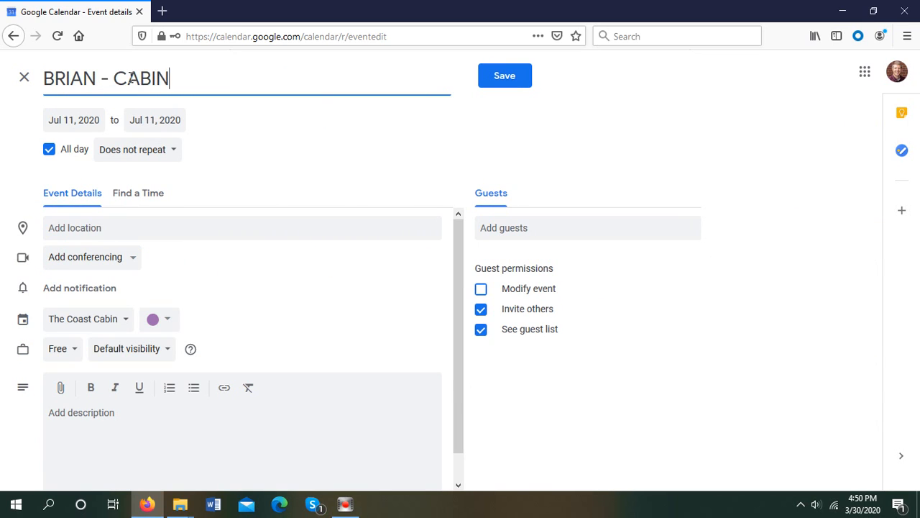
{"action": "type", "text": "CLOSE"}
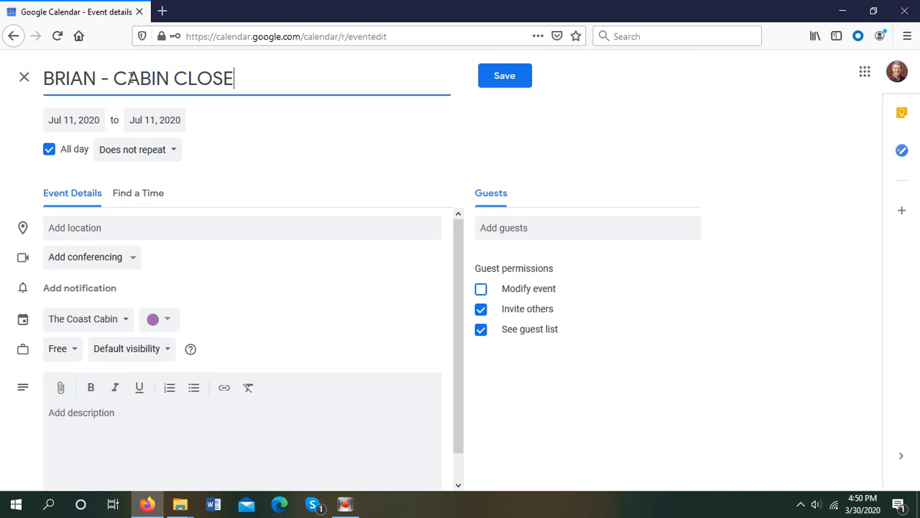
Step: Make the event end on July 12, colour it red, and save
{"action": "left_click", "coordinate": [154, 120]}
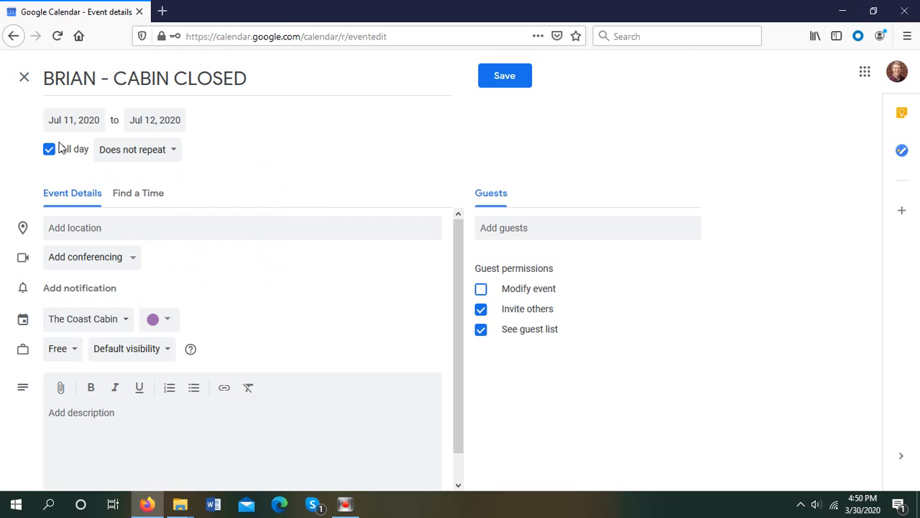
{"action": "mouse_move", "coordinate": [123, 211]}
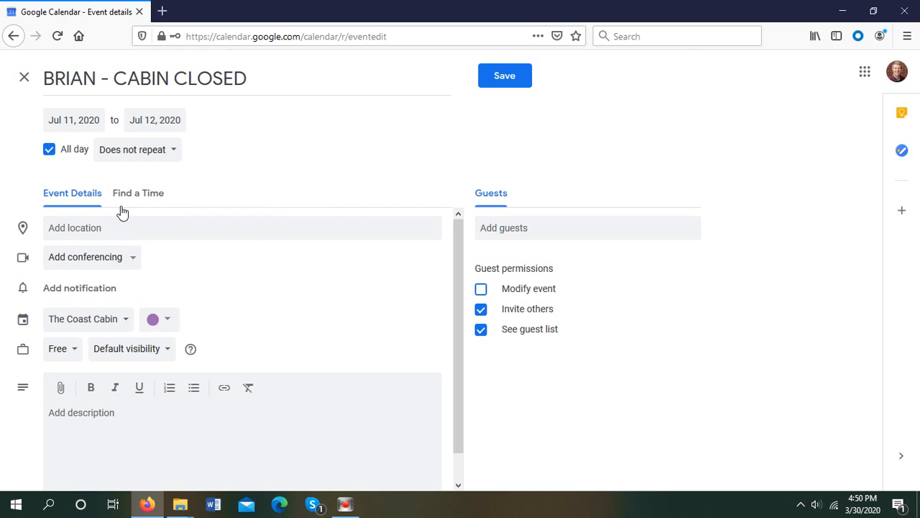
{"action": "mouse_move", "coordinate": [168, 329]}
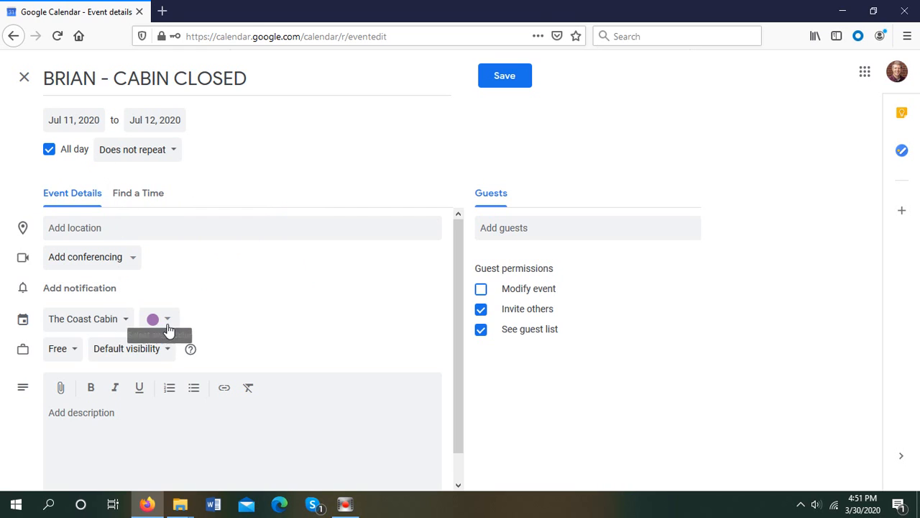
{"action": "left_click", "coordinate": [152, 319]}
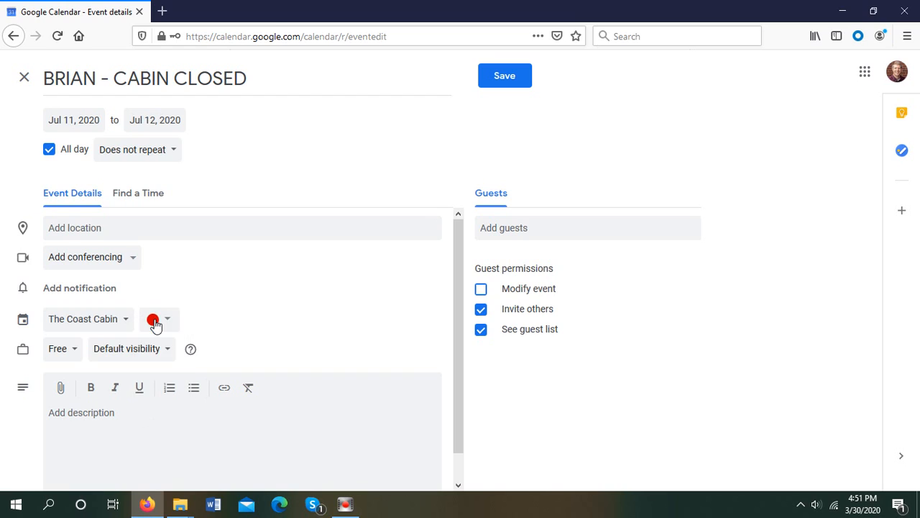
{"action": "mouse_move", "coordinate": [295, 286]}
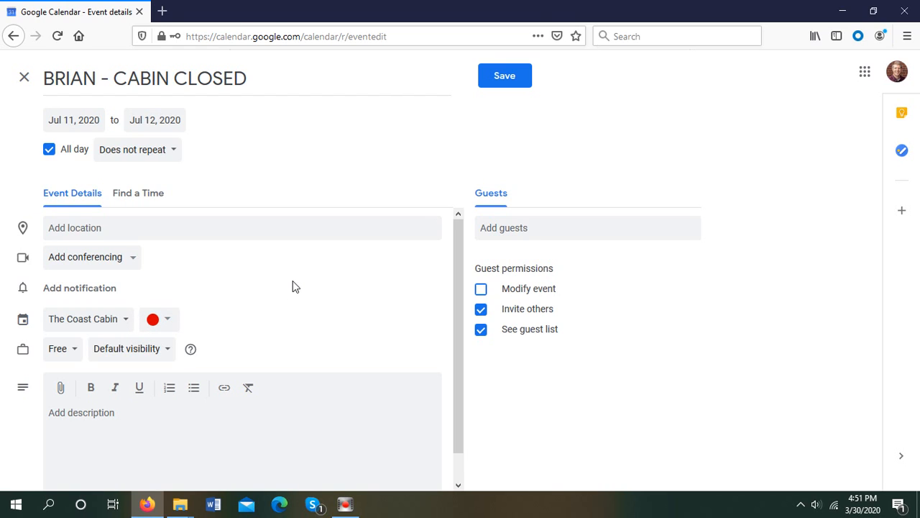
{"action": "mouse_move", "coordinate": [201, 282]}
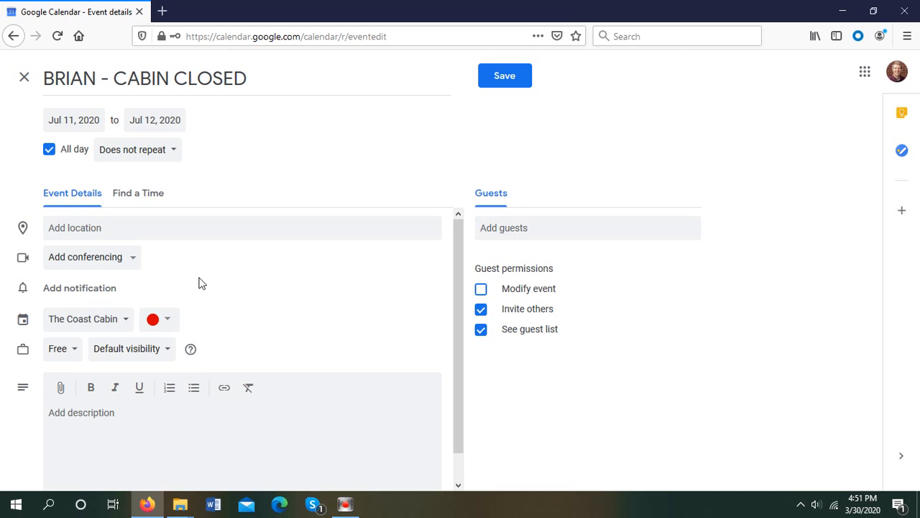
{"action": "mouse_move", "coordinate": [329, 245]}
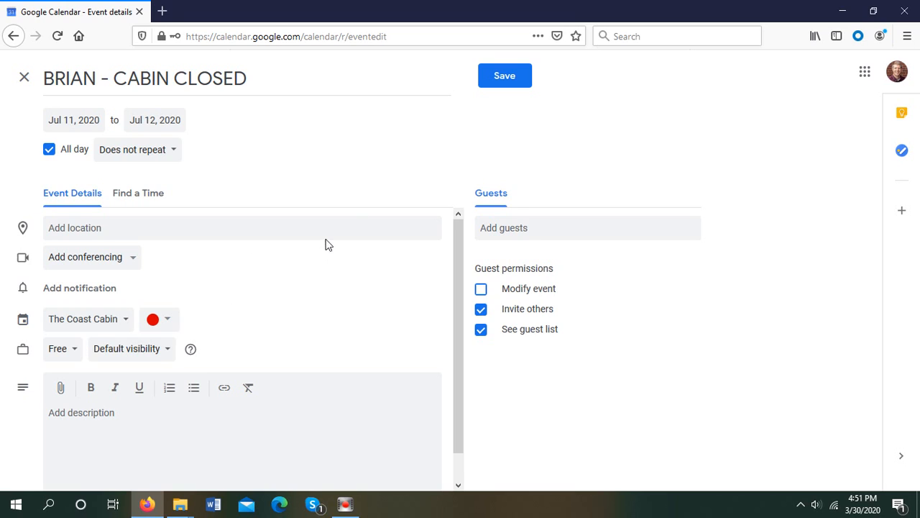
{"action": "left_click", "coordinate": [504, 76]}
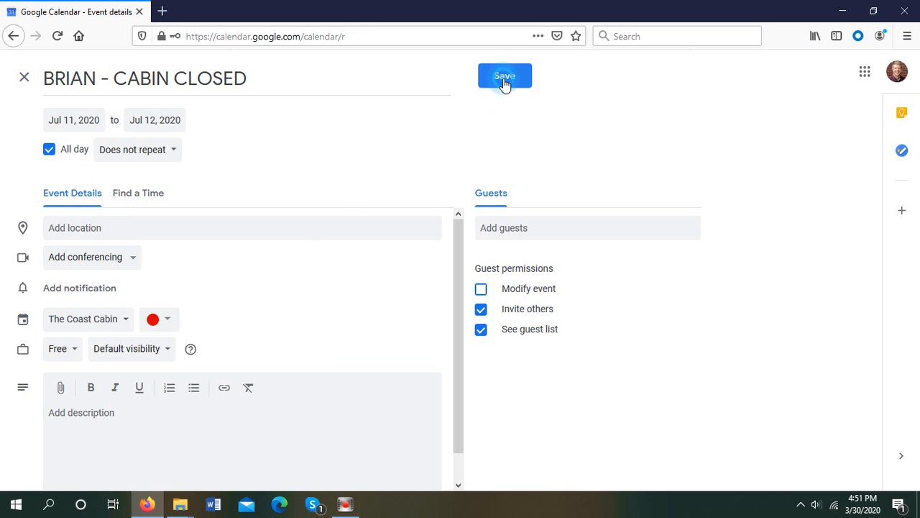
Step: Save the cabin-closed event and advance three months to July 2020
{"action": "left_click", "coordinate": [504, 76]}
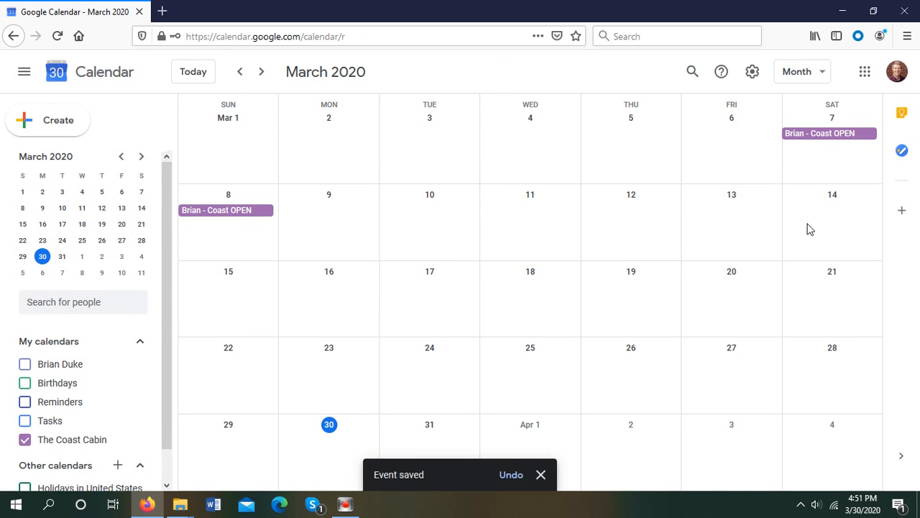
{"action": "left_click", "coordinate": [261, 72]}
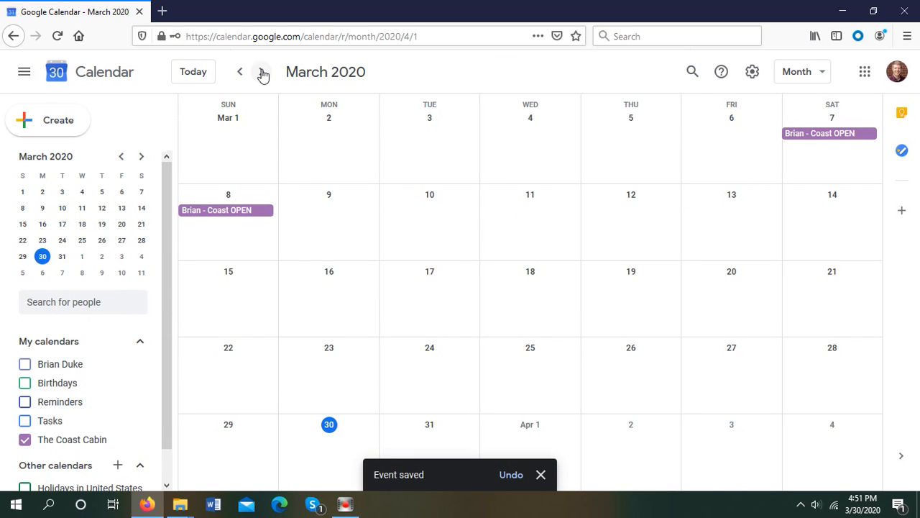
{"action": "left_click", "coordinate": [263, 72]}
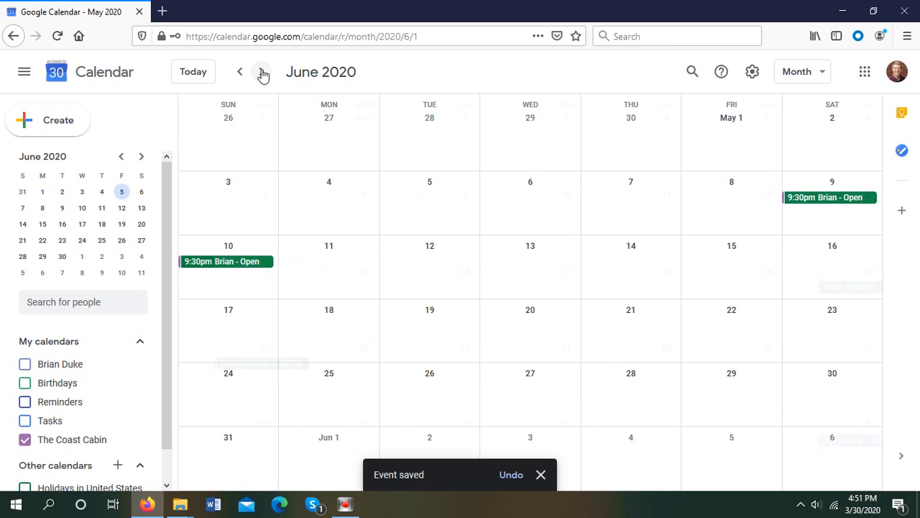
{"action": "left_click", "coordinate": [262, 72]}
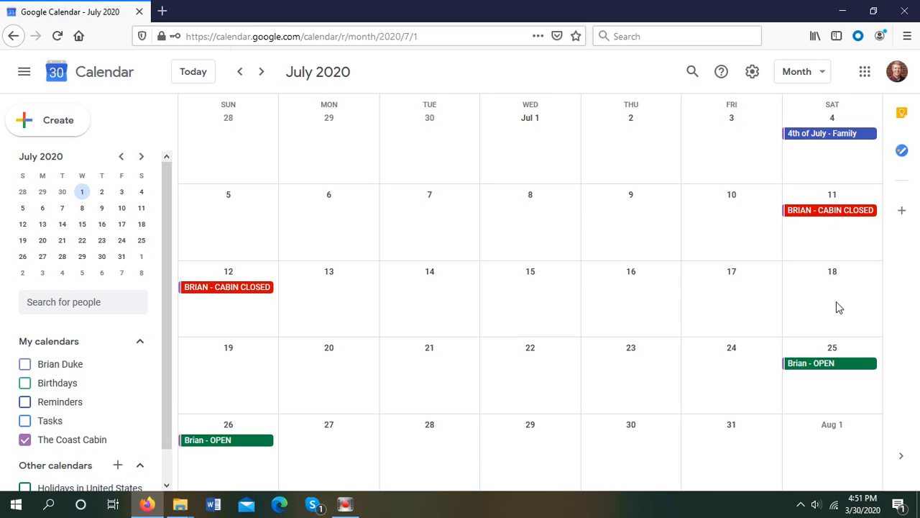
{"action": "mouse_move", "coordinate": [841, 369]}
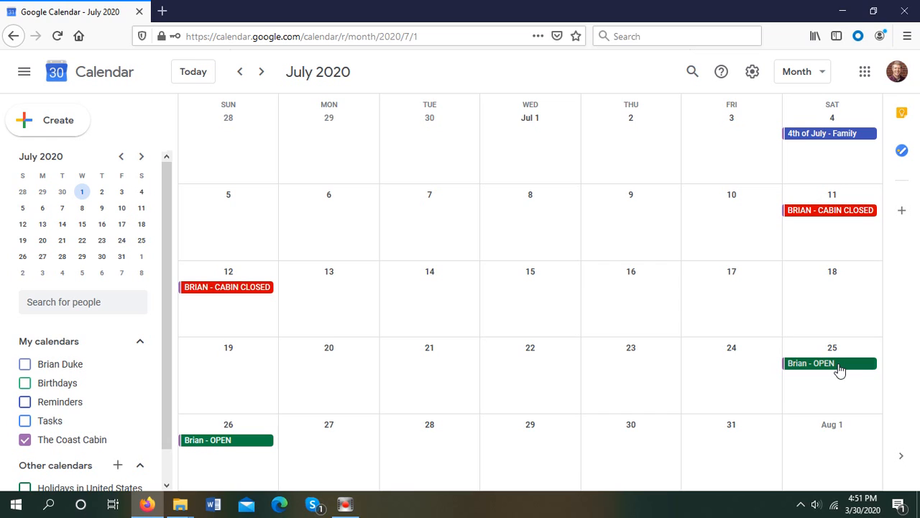
{"action": "mouse_move", "coordinate": [836, 371]}
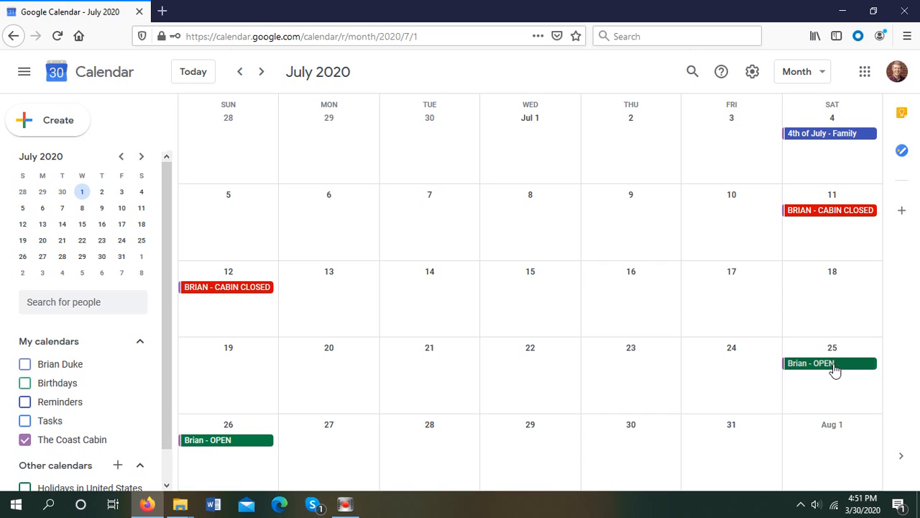
{"action": "mouse_move", "coordinate": [832, 210]}
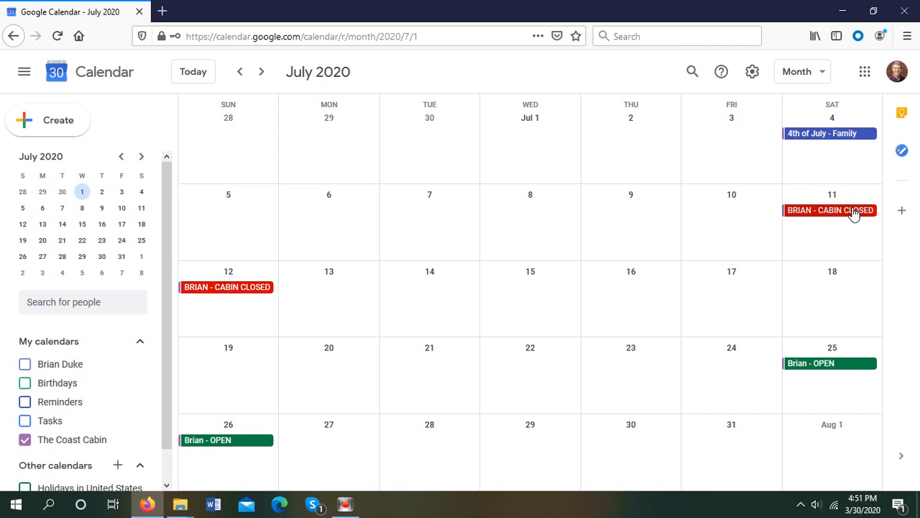
{"action": "mouse_move", "coordinate": [615, 239]}
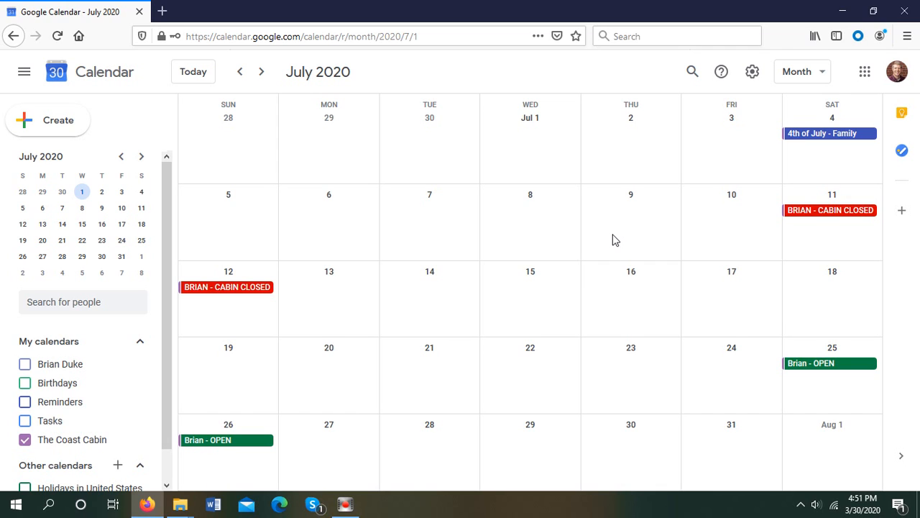
{"action": "mouse_move", "coordinate": [45, 369]}
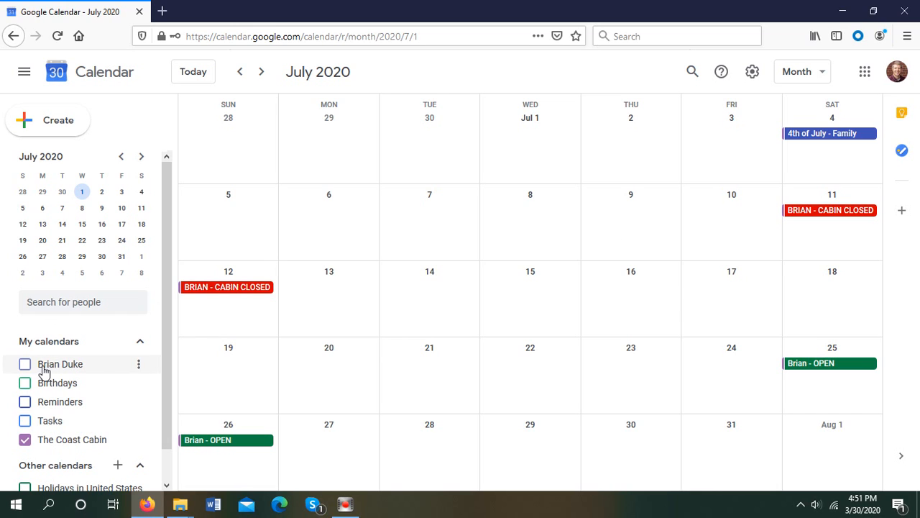
{"action": "mouse_move", "coordinate": [61, 364]}
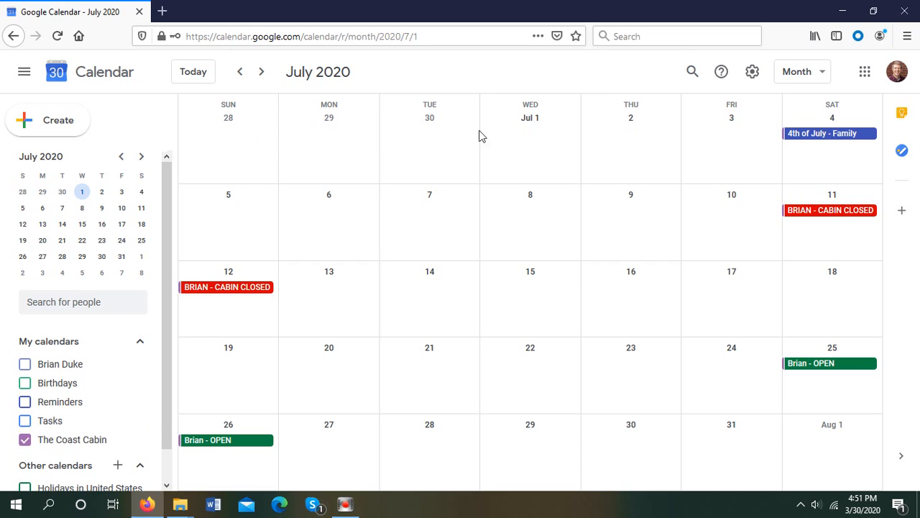
{"action": "mouse_move", "coordinate": [801, 71]}
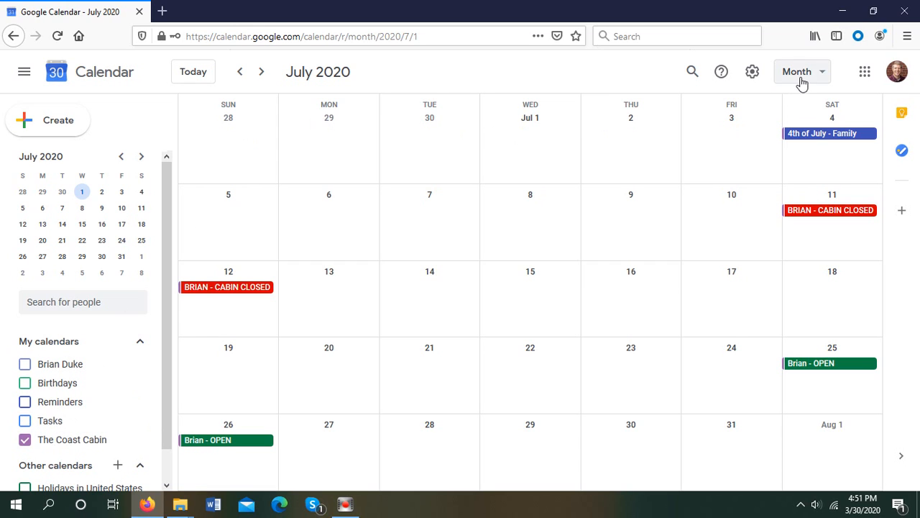
{"action": "left_click", "coordinate": [802, 71]}
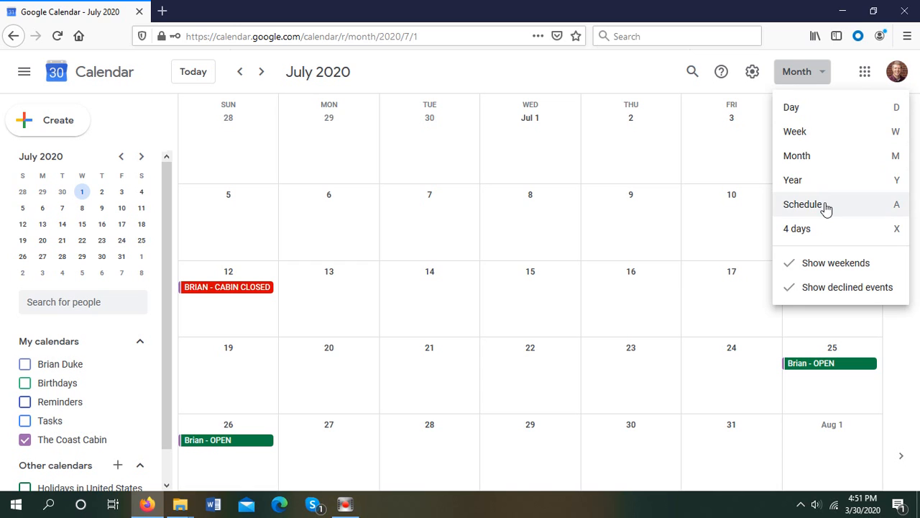
{"action": "left_click", "coordinate": [803, 204]}
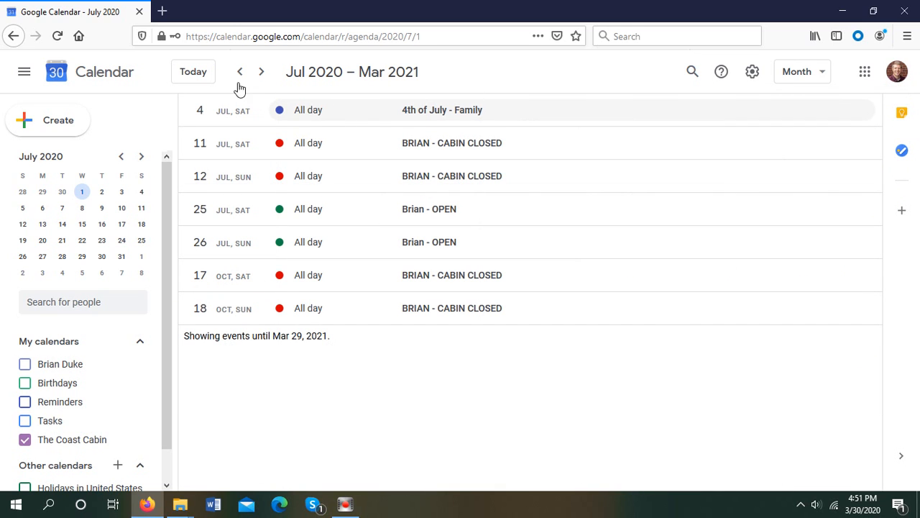
{"action": "left_click", "coordinate": [800, 71]}
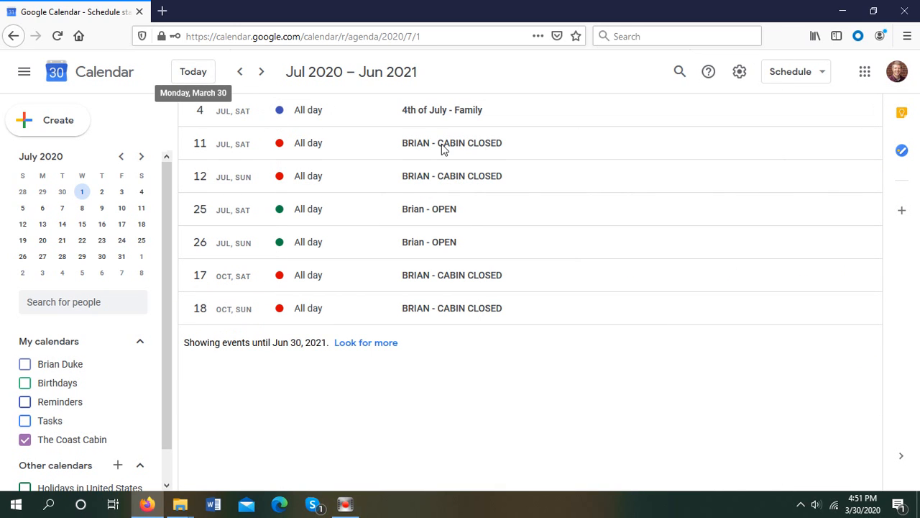
{"action": "mouse_move", "coordinate": [478, 151]}
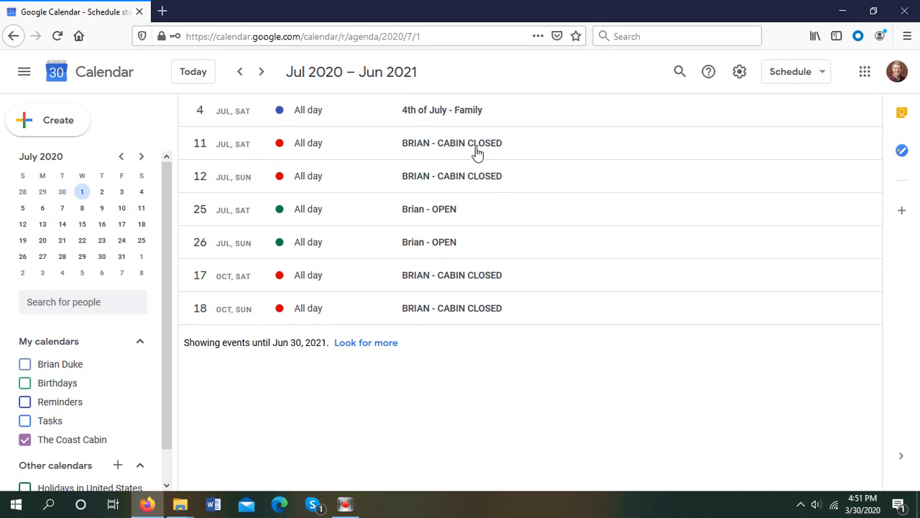
{"action": "left_click", "coordinate": [791, 71]}
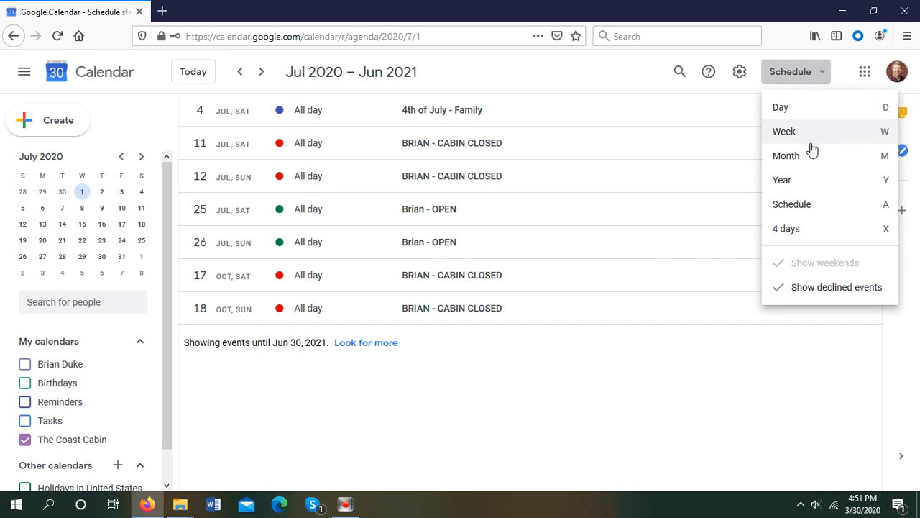
{"action": "left_click", "coordinate": [786, 156]}
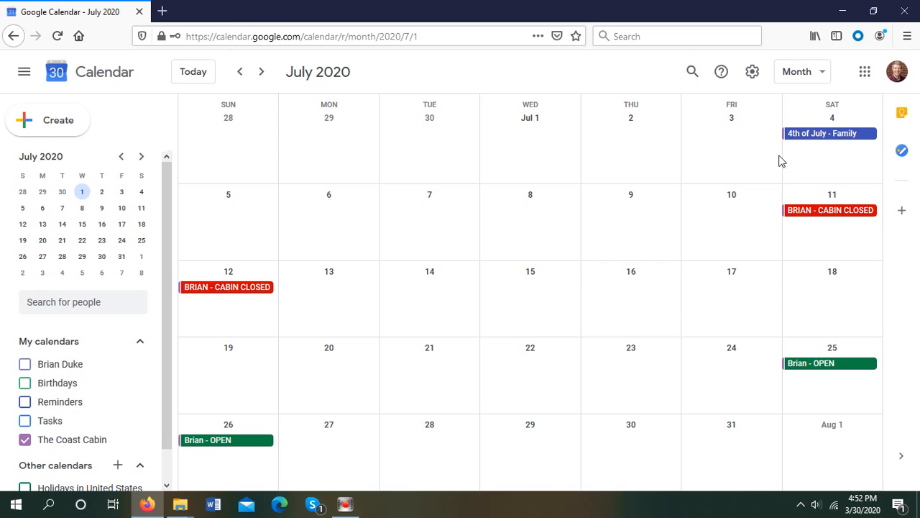
{"action": "mouse_move", "coordinate": [794, 171]}
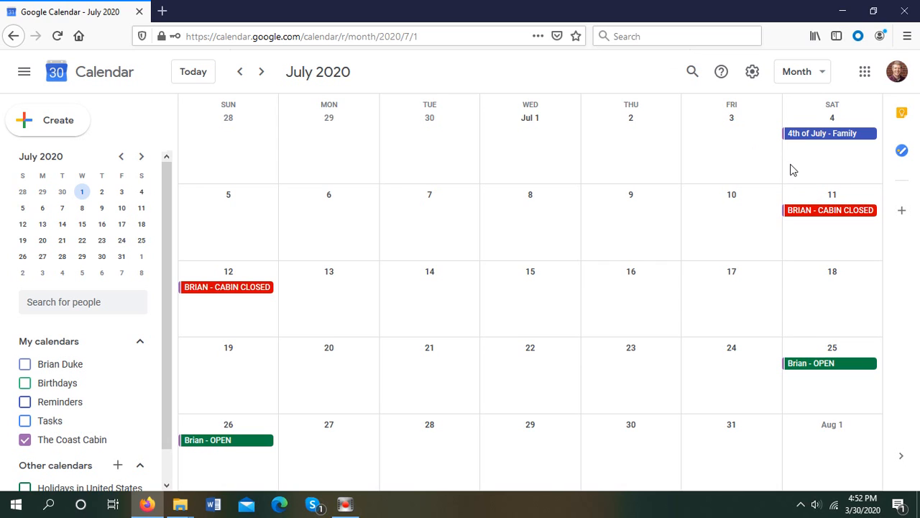
{"action": "mouse_move", "coordinate": [823, 149]}
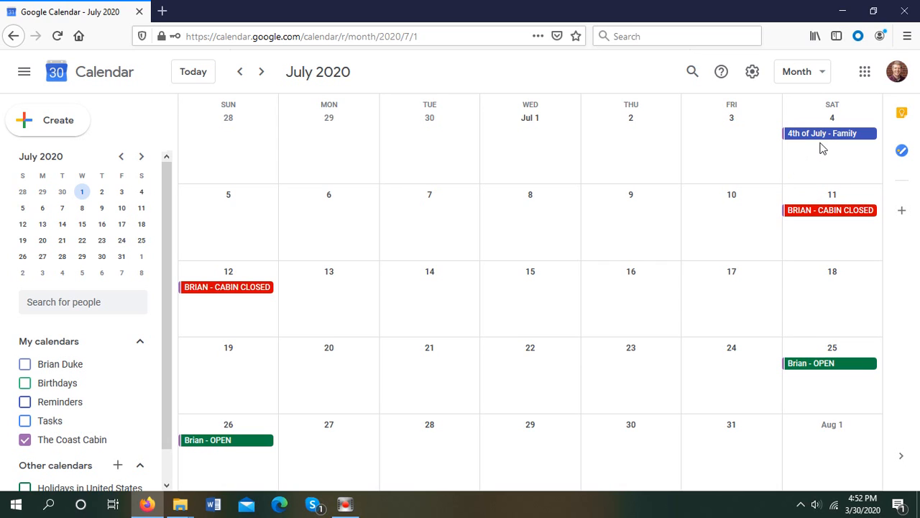
{"action": "mouse_move", "coordinate": [822, 203]}
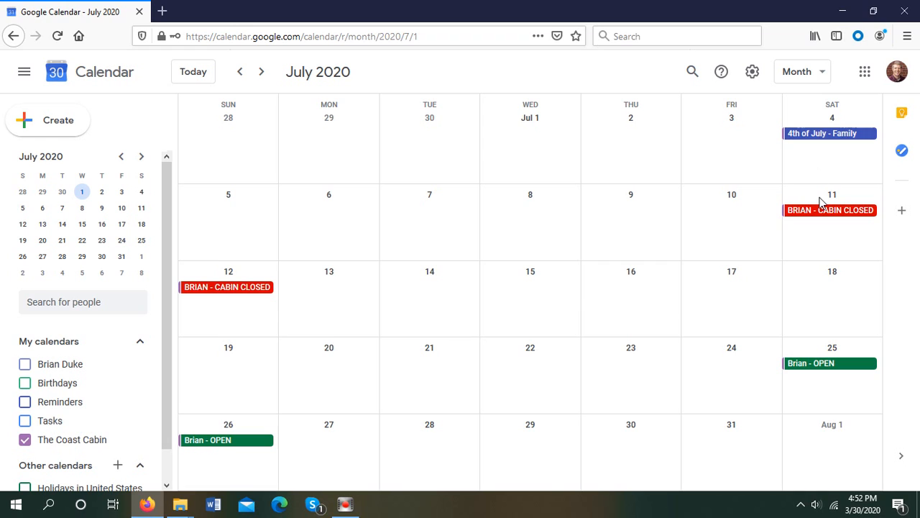
{"action": "mouse_move", "coordinate": [825, 375]}
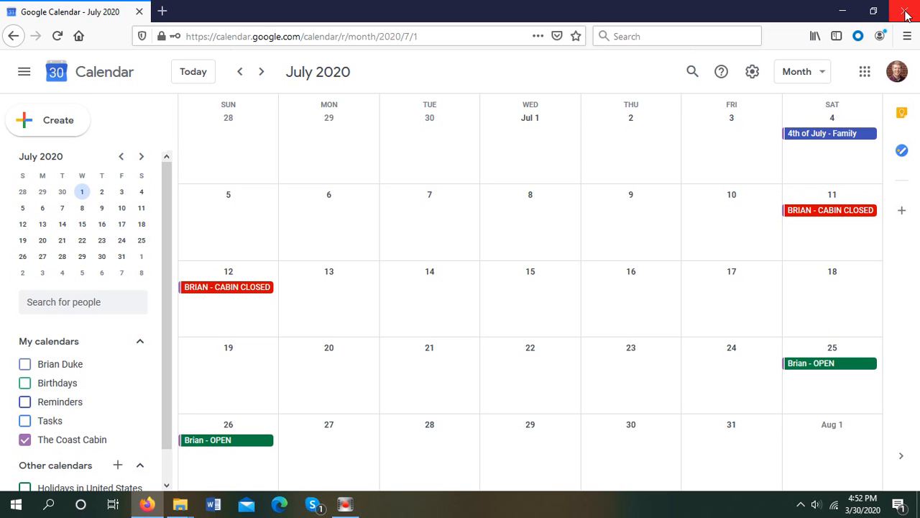
Step: Close the Firefox window to return to the desktop
{"action": "left_click", "coordinate": [907, 12]}
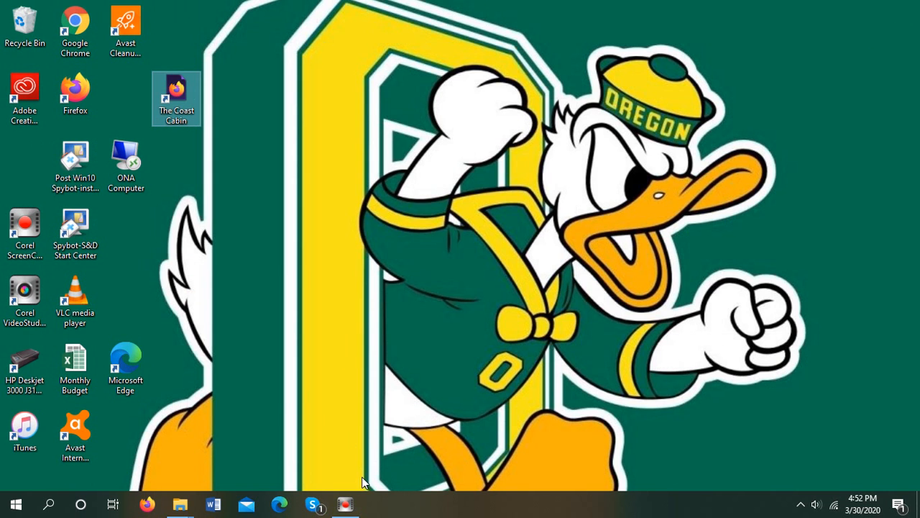